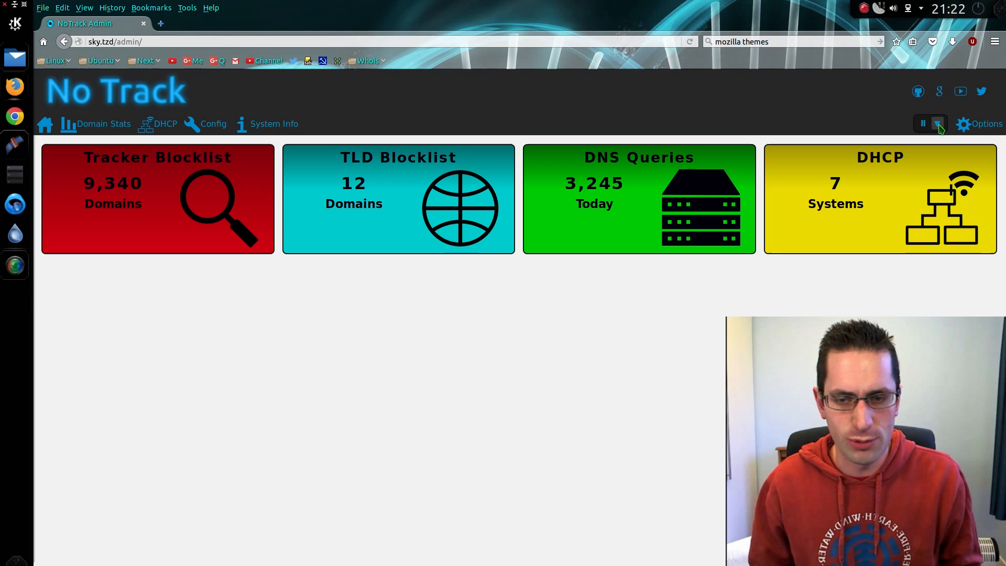
Pause blocking for 5 minutes, then enable the AdBlock Plus EasyList and EasyPrivacy lists and save.
click(937, 124)
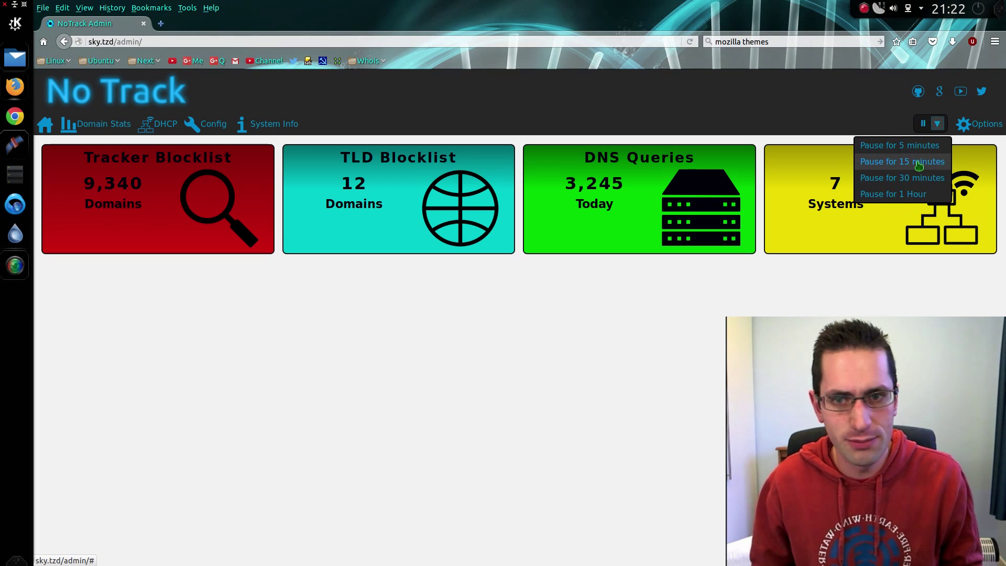
click(899, 144)
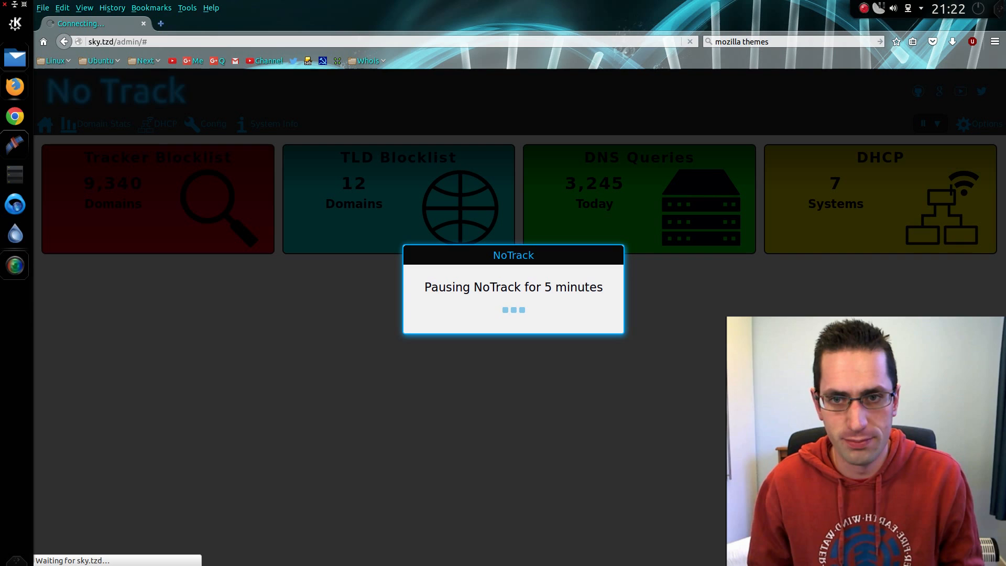
mouse_move(615, 384)
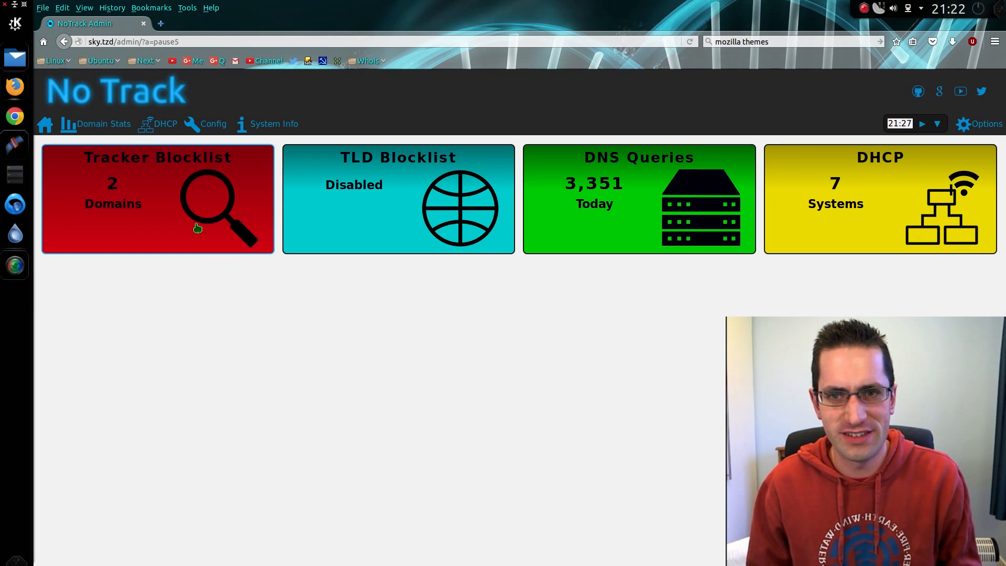
mouse_move(188, 199)
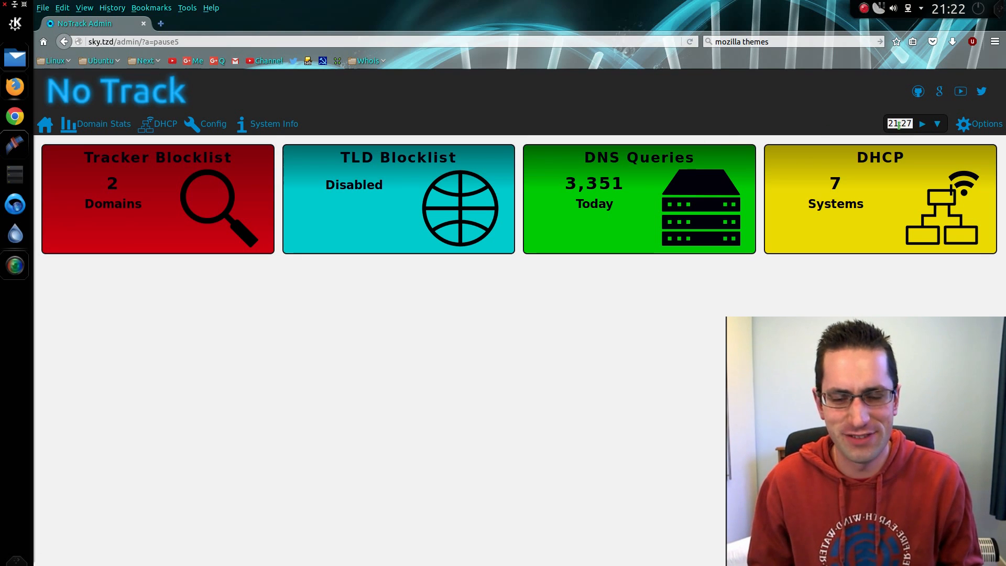
mouse_move(922, 123)
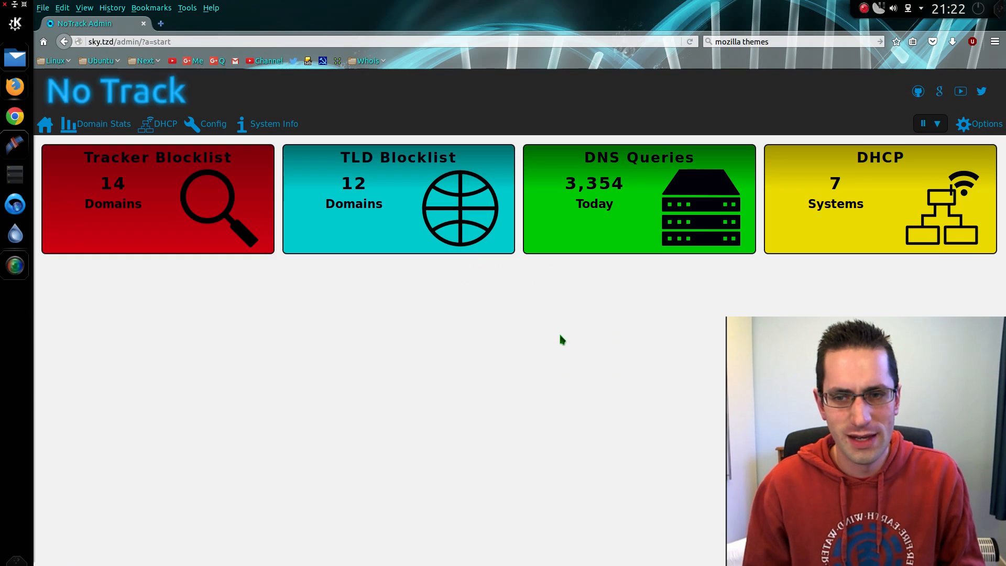
mouse_move(147, 103)
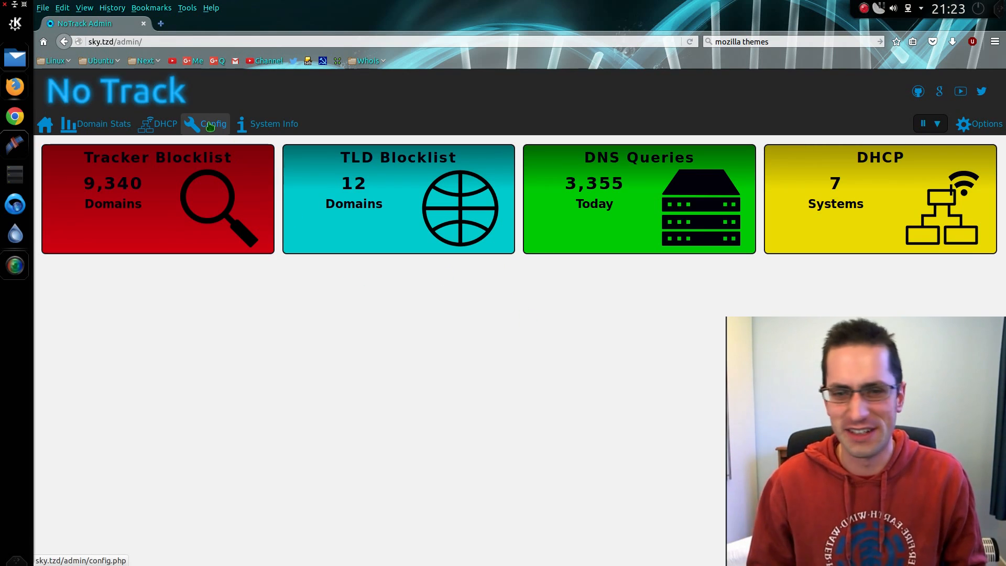
click(212, 123)
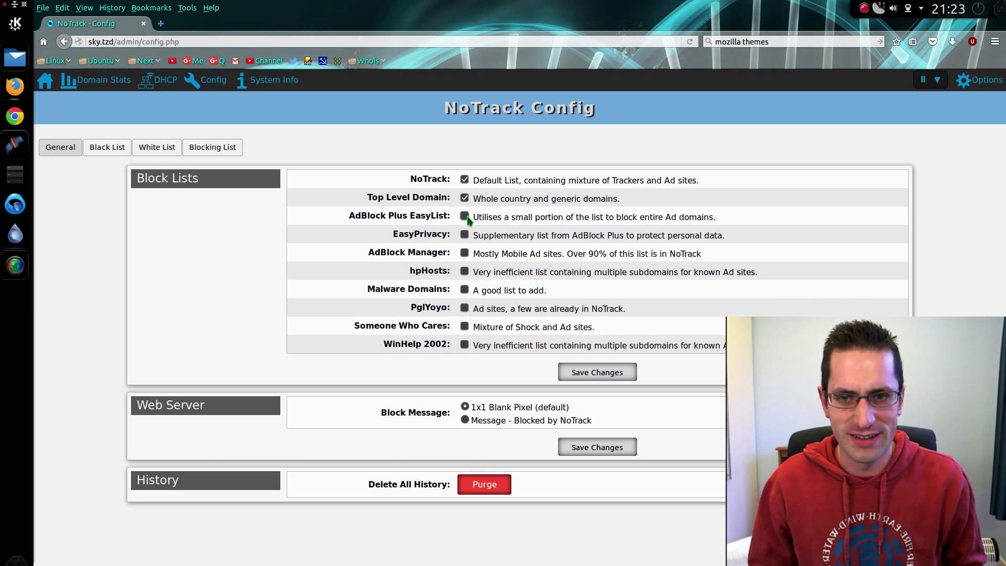
click(464, 216)
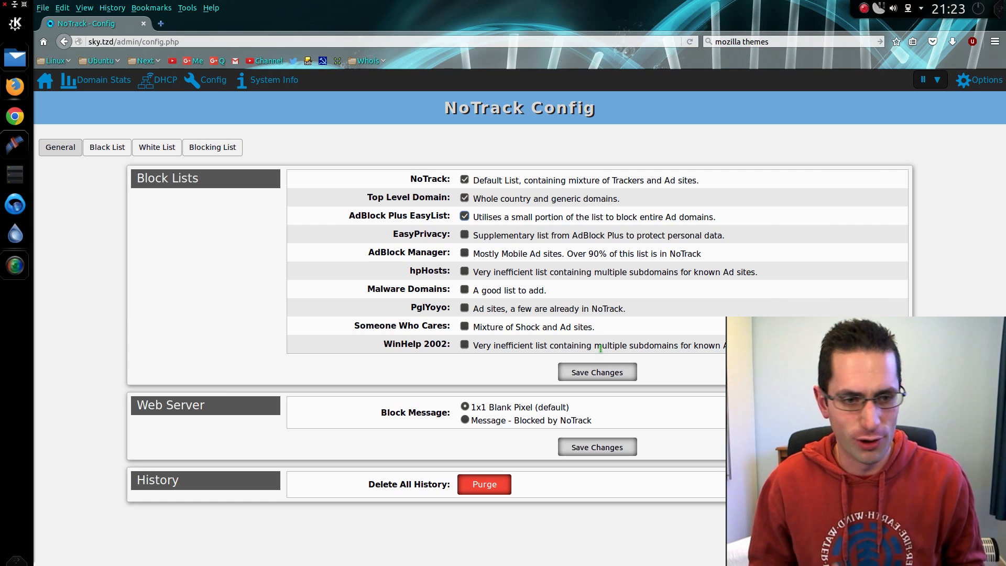
click(465, 235)
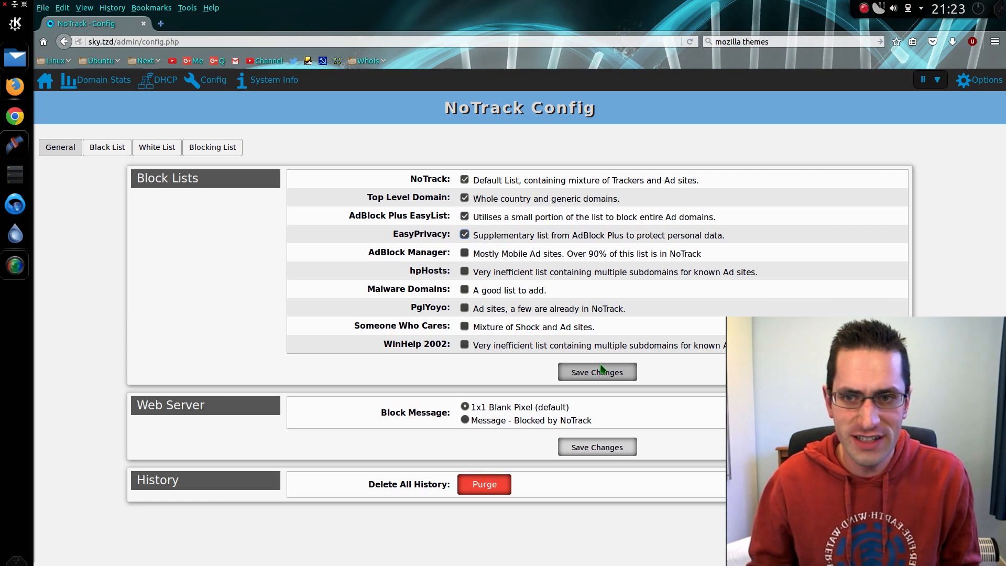
click(597, 372)
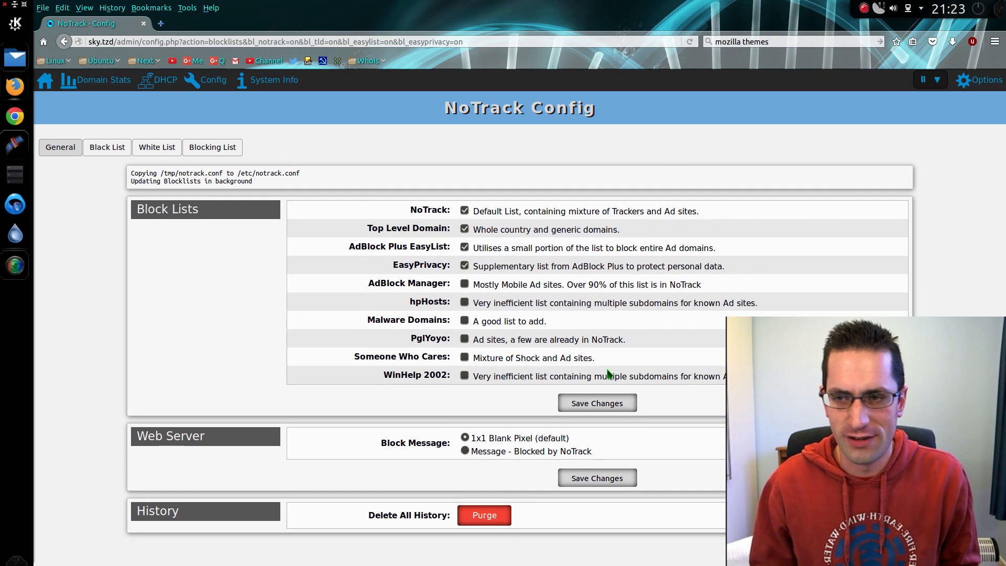
mouse_move(190, 193)
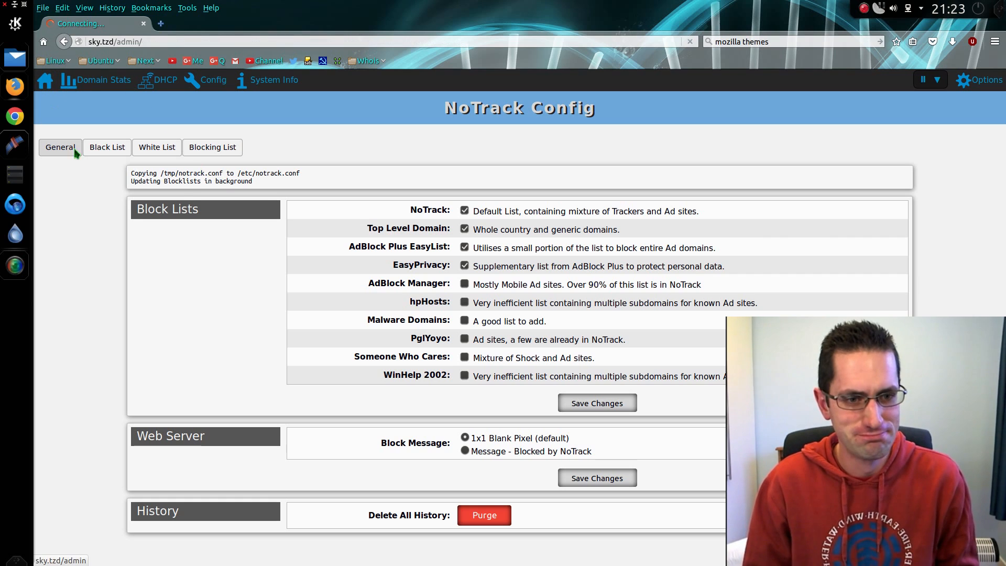
click(44, 79)
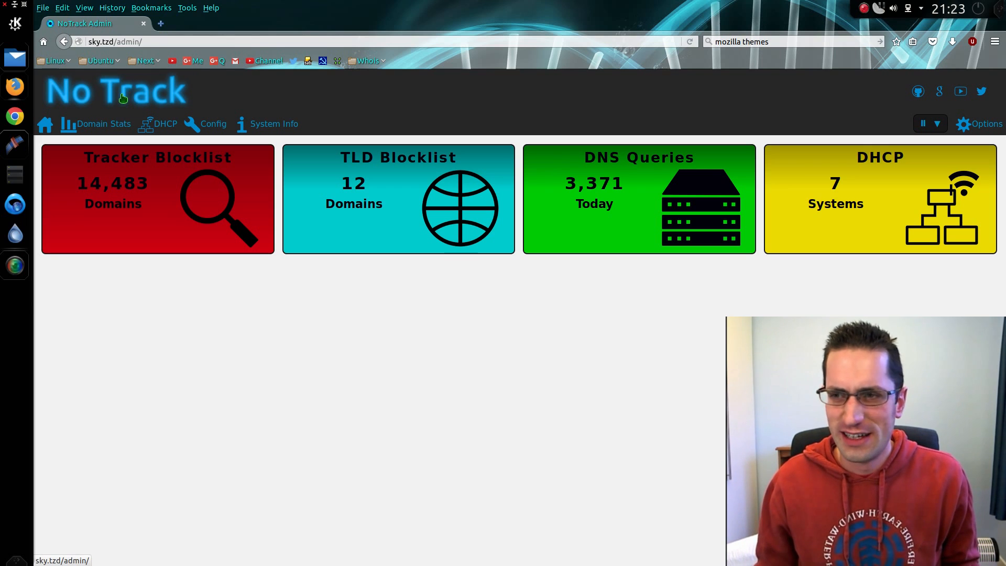
mouse_move(220, 288)
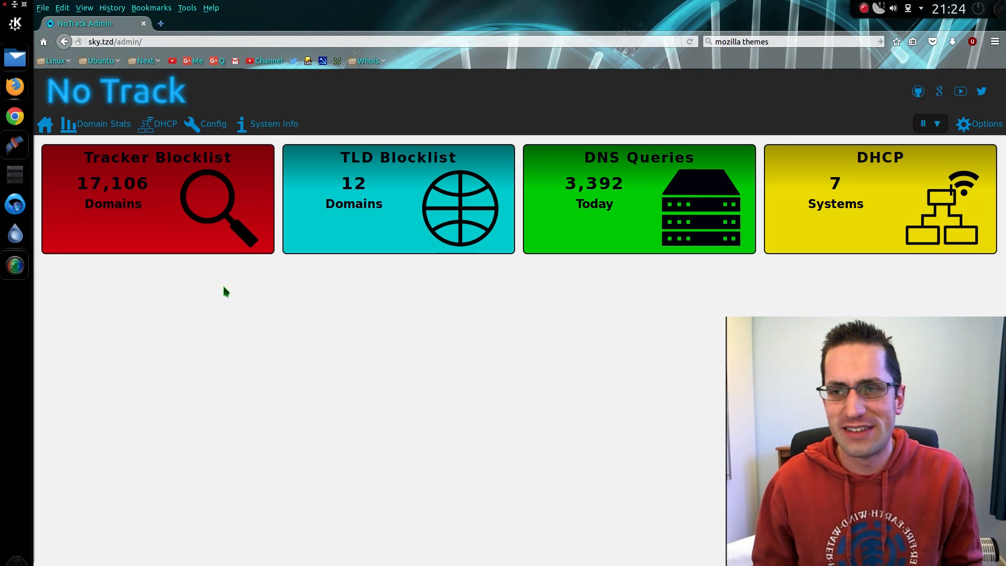
Show today's Domain Stats table and scroll through the requested and blocked domains.
click(102, 123)
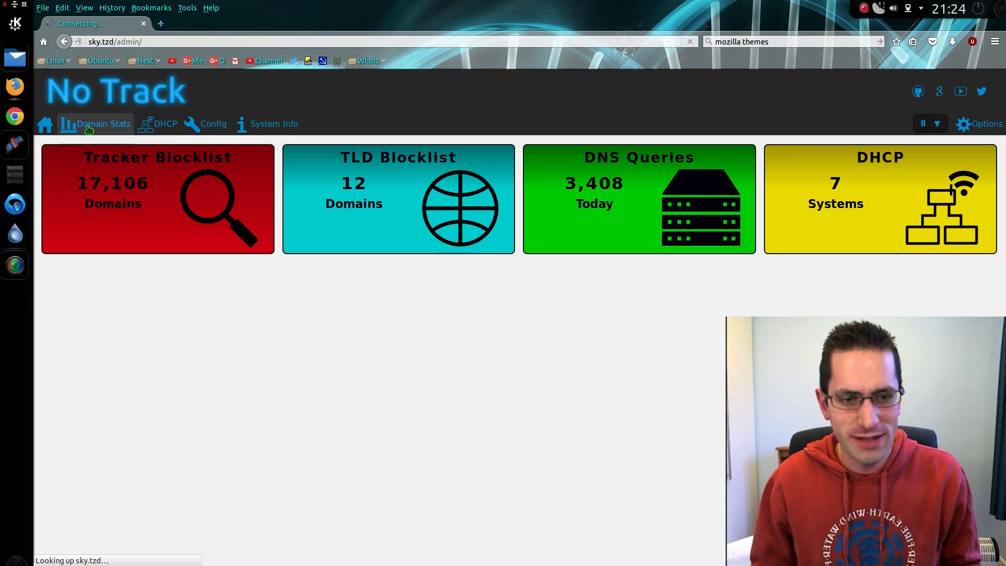
click(103, 123)
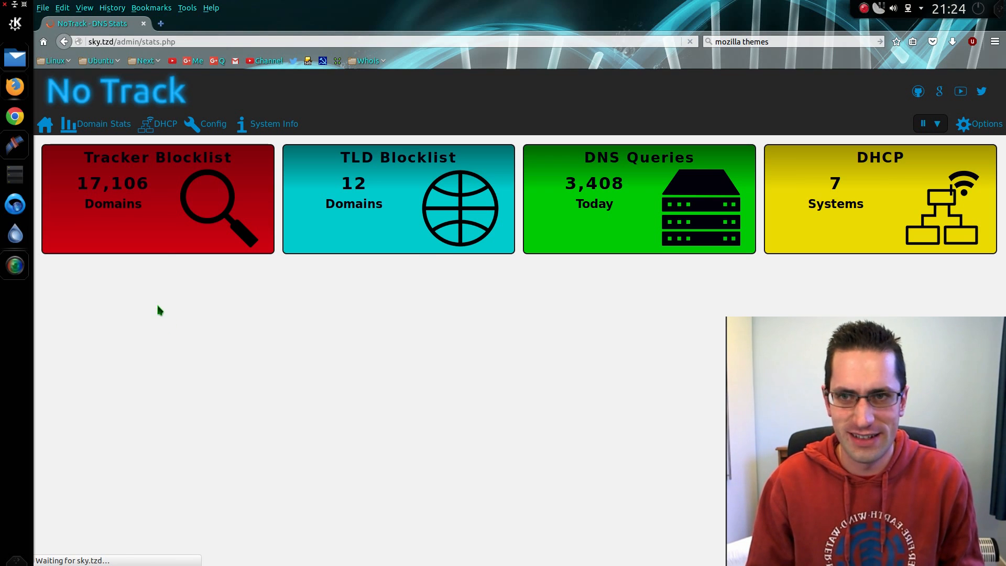
click(104, 124)
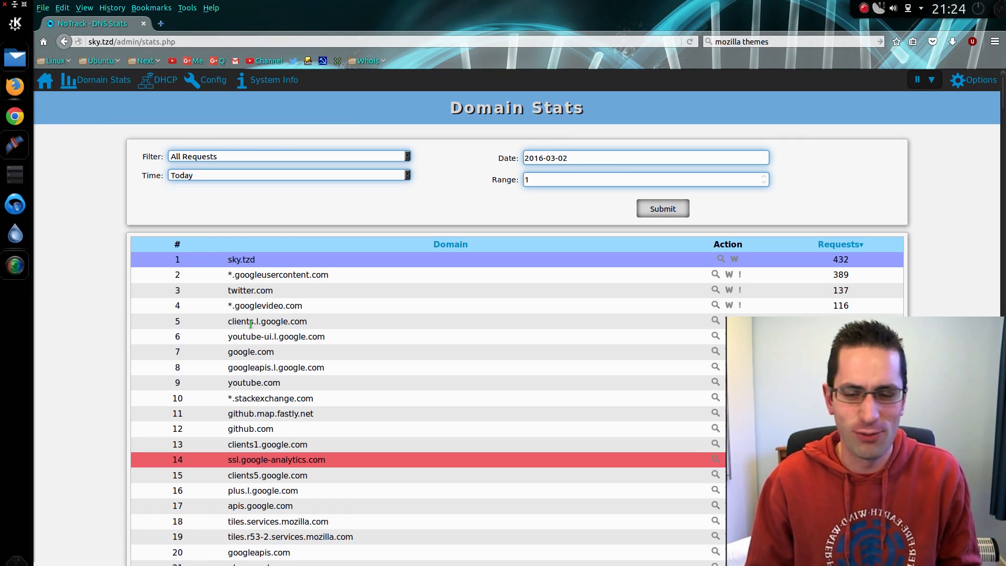
scroll(down, 3)
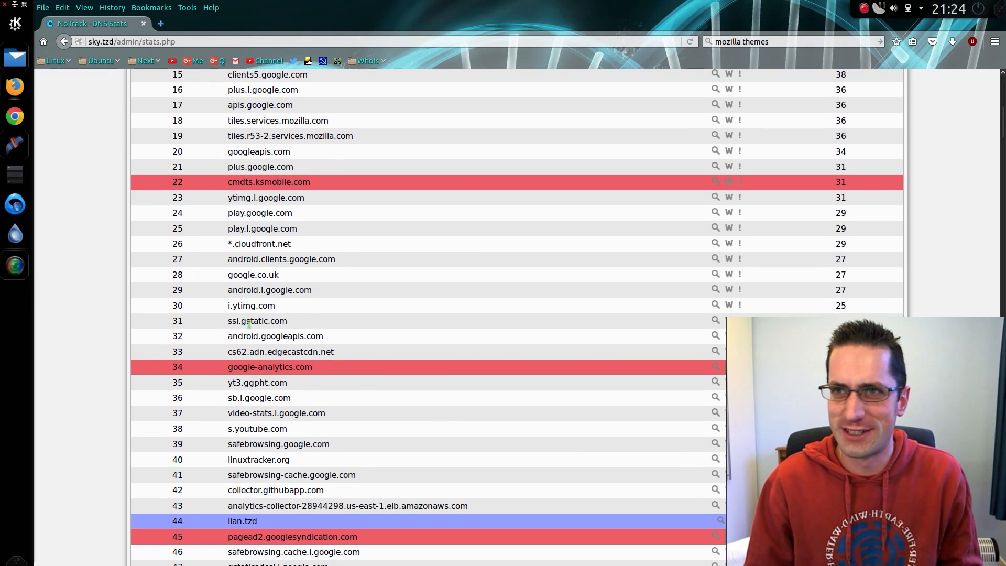
scroll(down, 3)
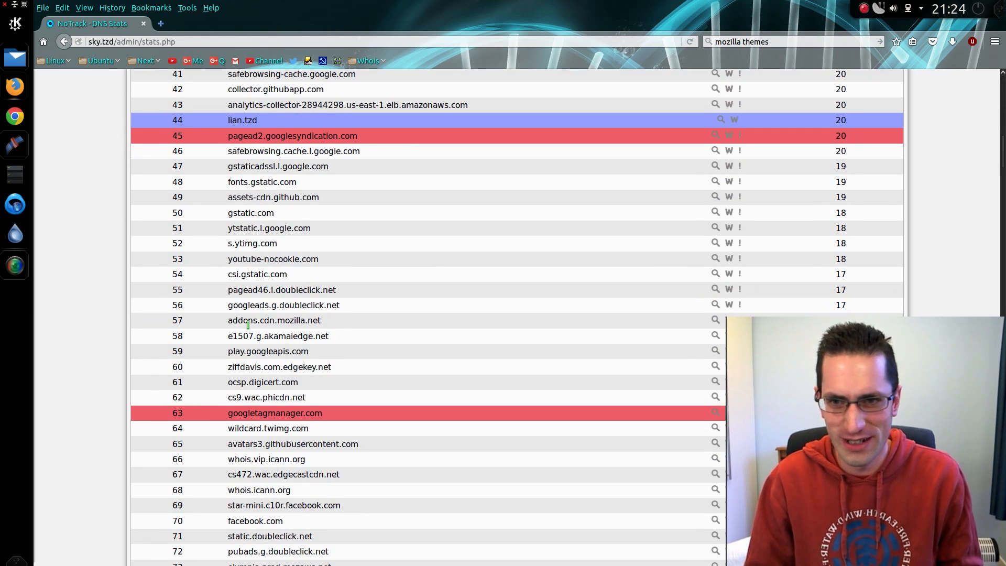
scroll(down, 3)
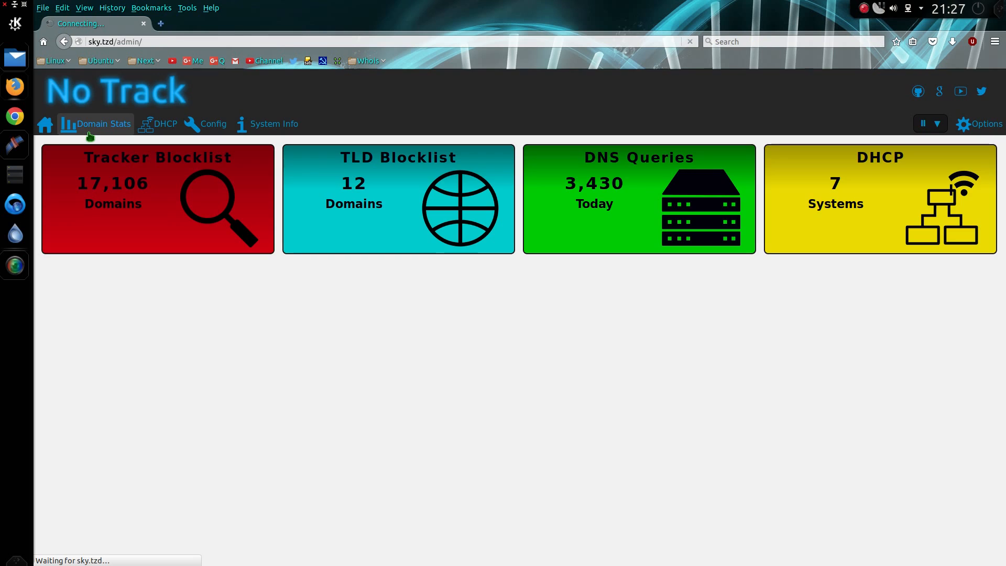
click(102, 124)
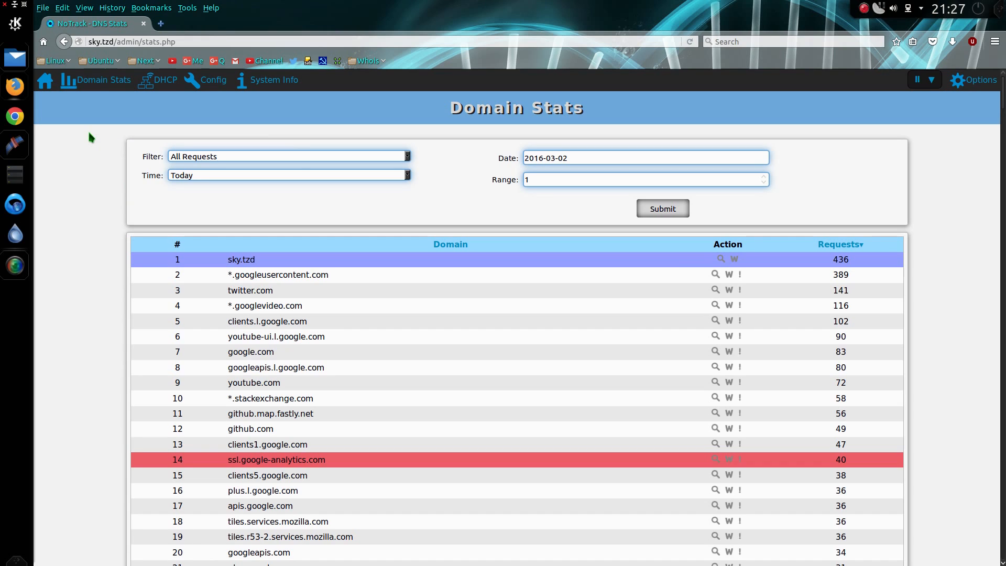
mouse_move(155, 205)
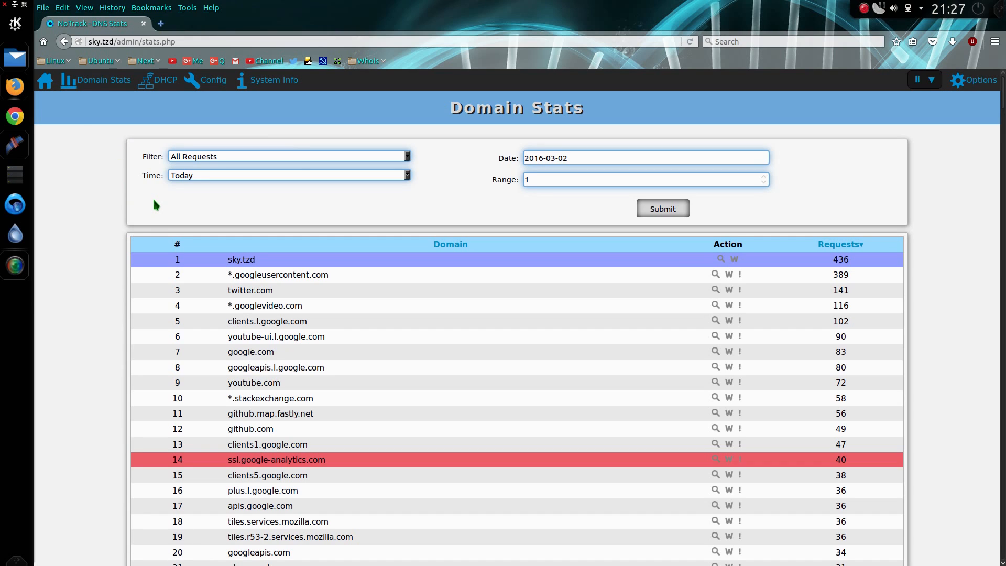
mouse_move(275, 260)
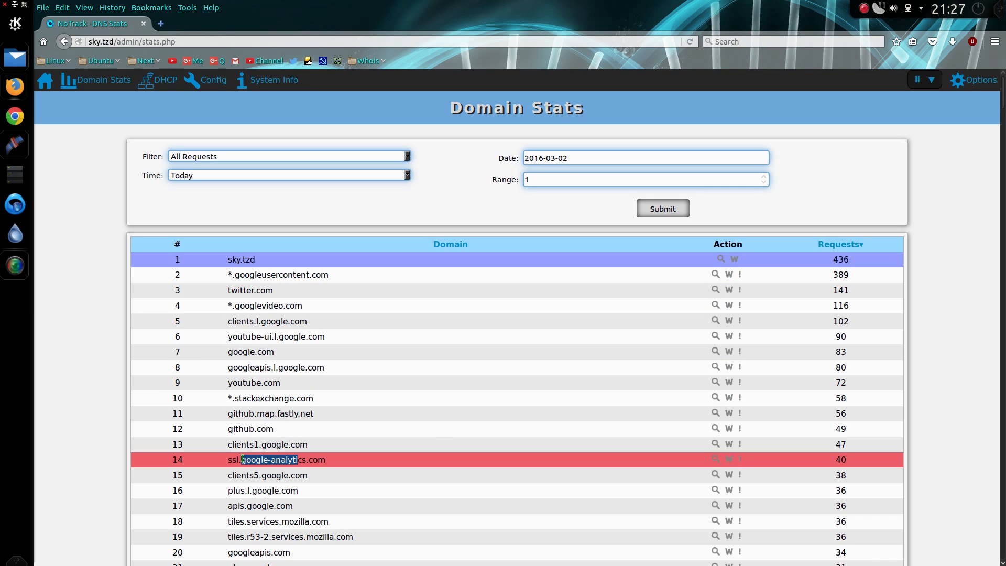
scroll(down, 3)
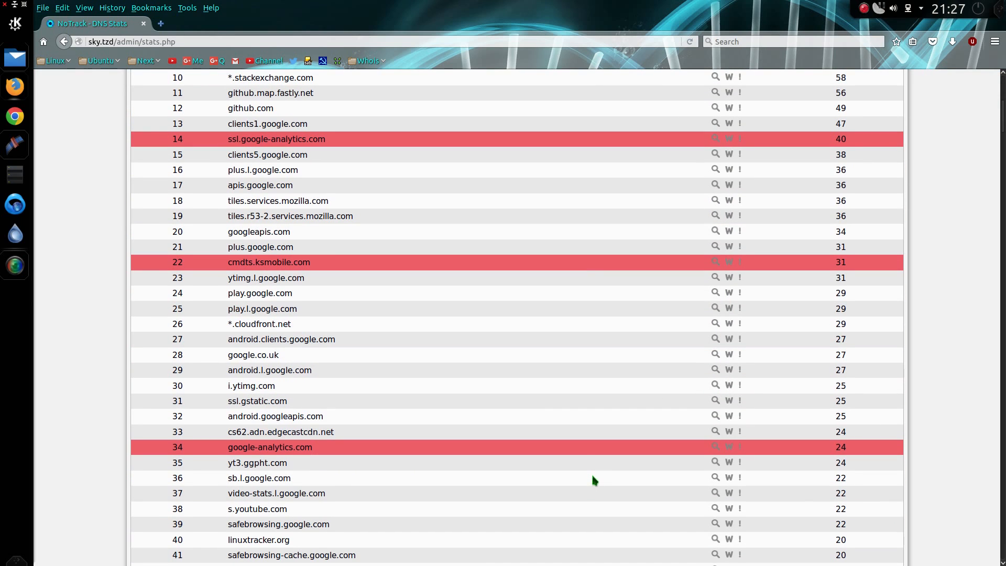
scroll(down, 3)
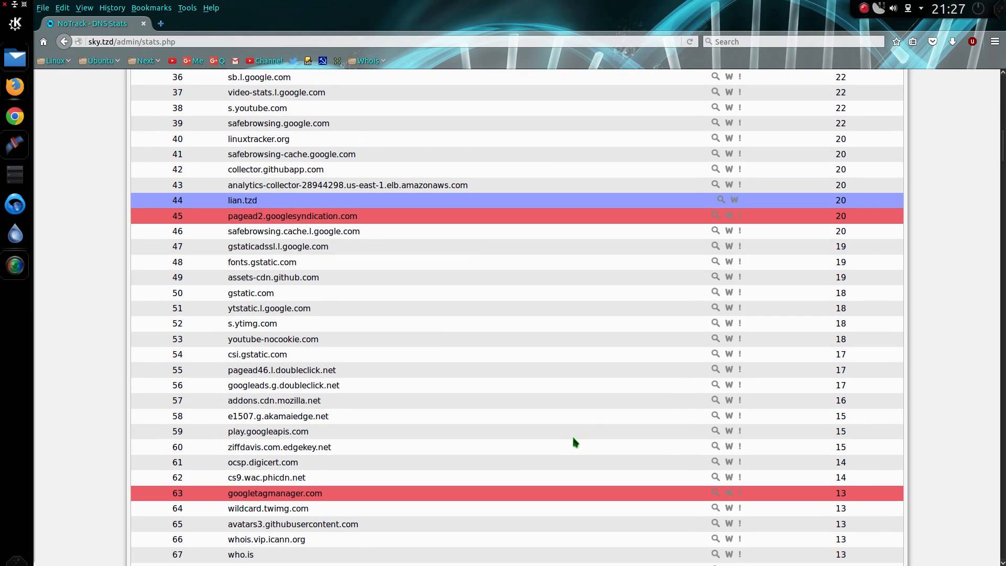
scroll(down, 3)
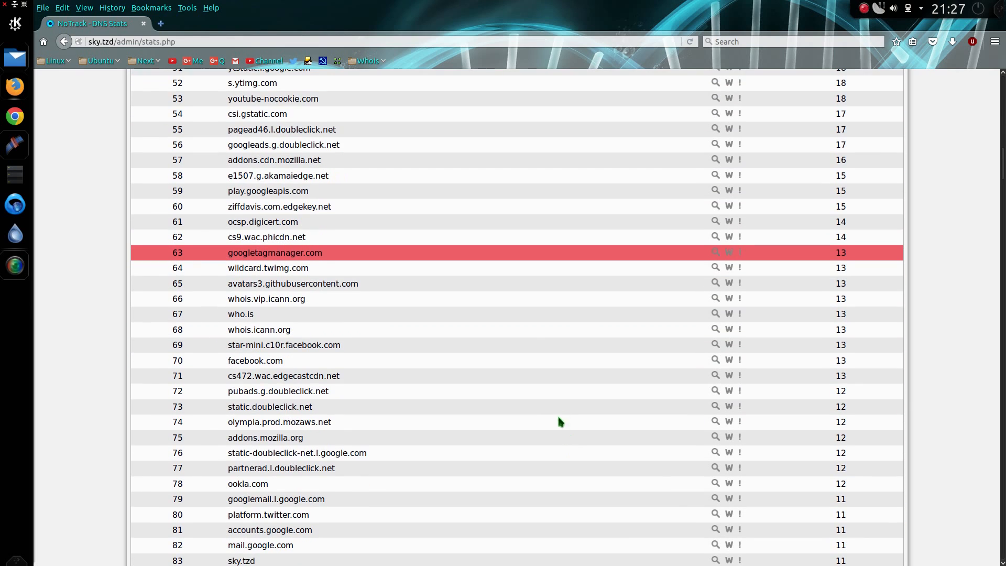
mouse_move(739, 206)
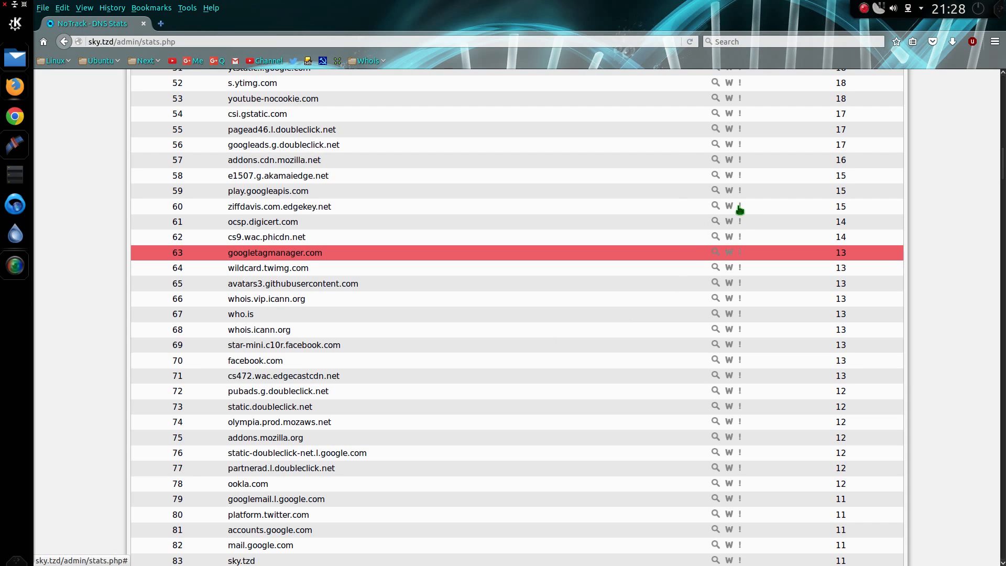
mouse_move(739, 206)
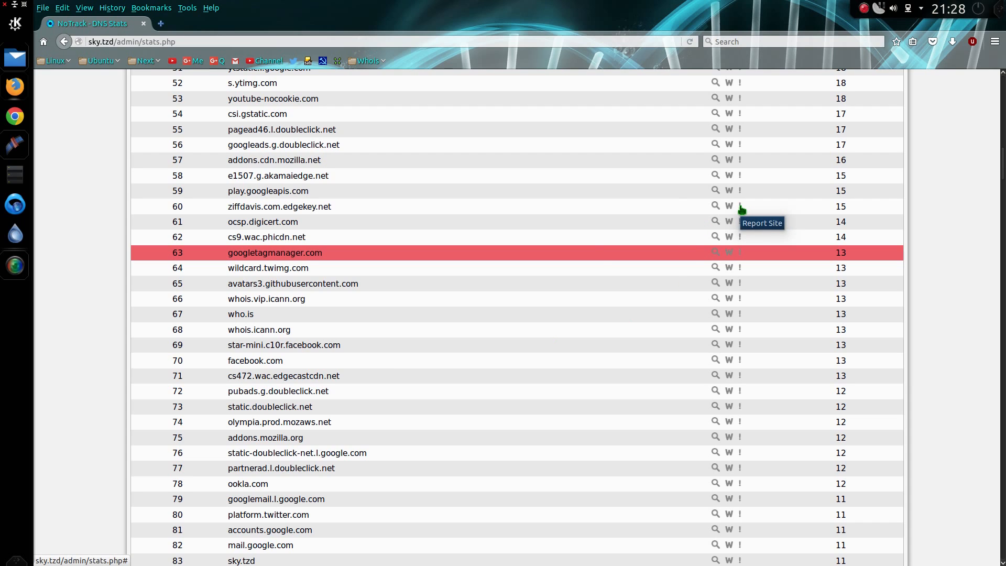
Report ziffdavis.com.edgekey.net as a tracker and confirm the report.
click(739, 206)
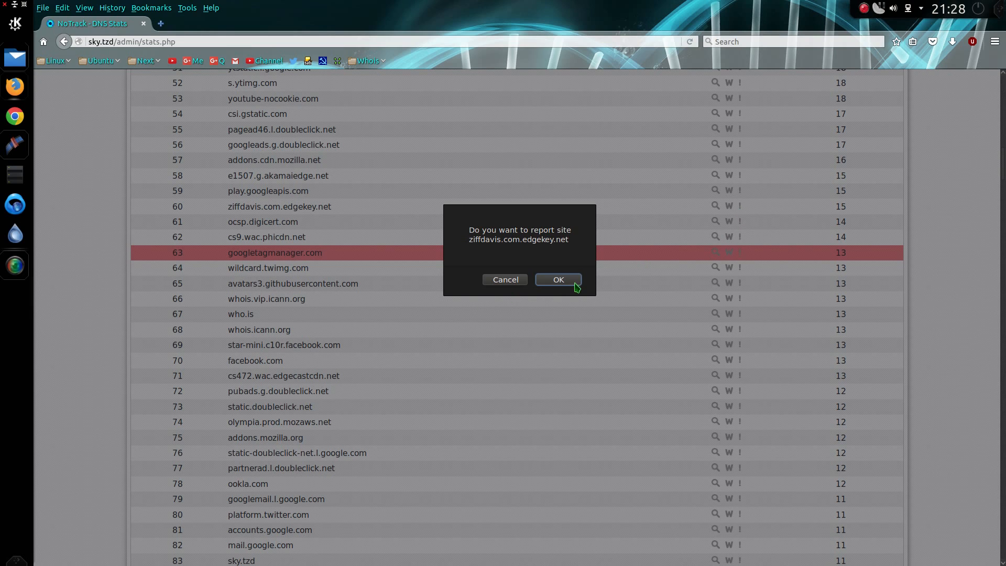
click(557, 279)
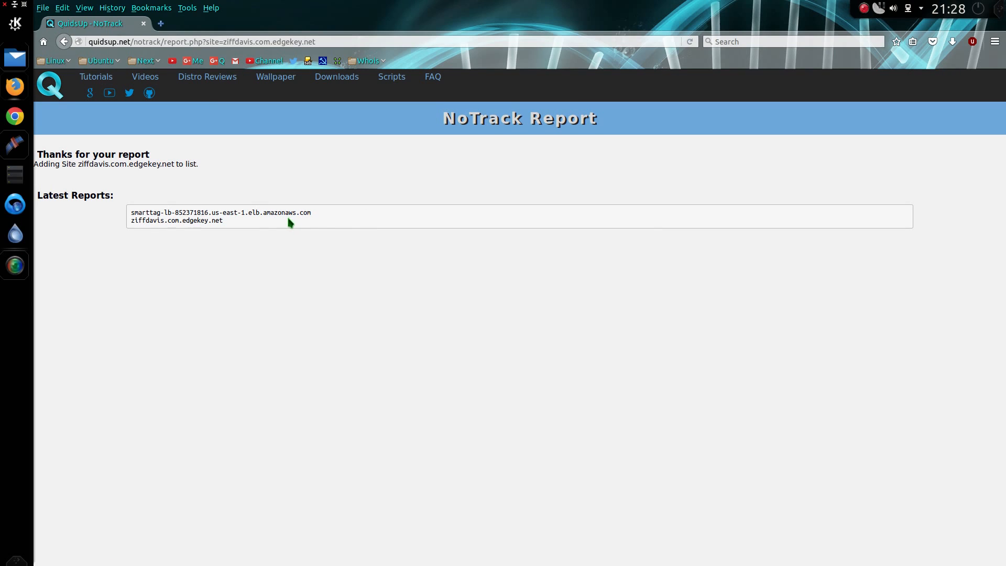
mouse_move(217, 222)
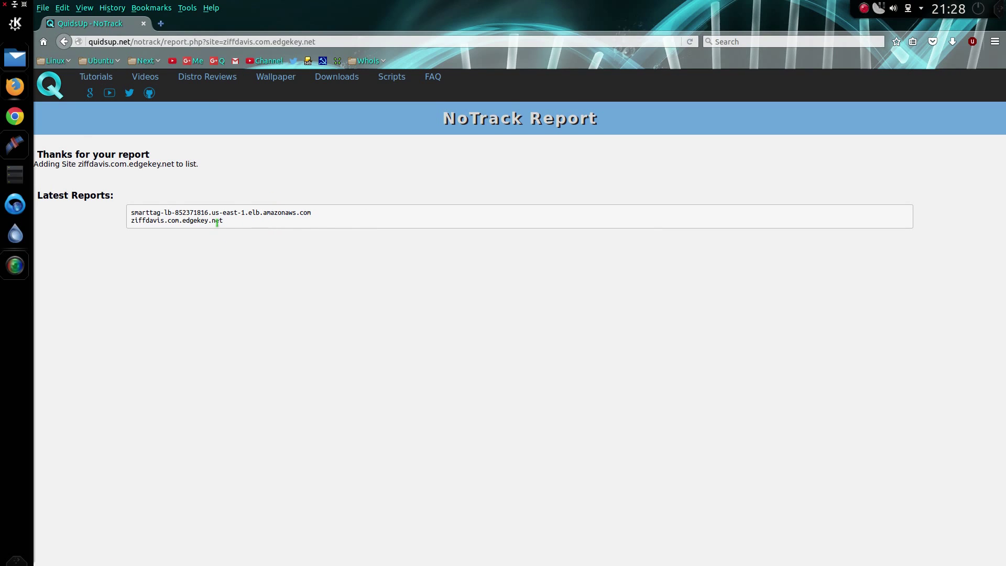
From Domain Stats, look up googleapis.com in a web search and in whois, returning each time.
click(64, 41)
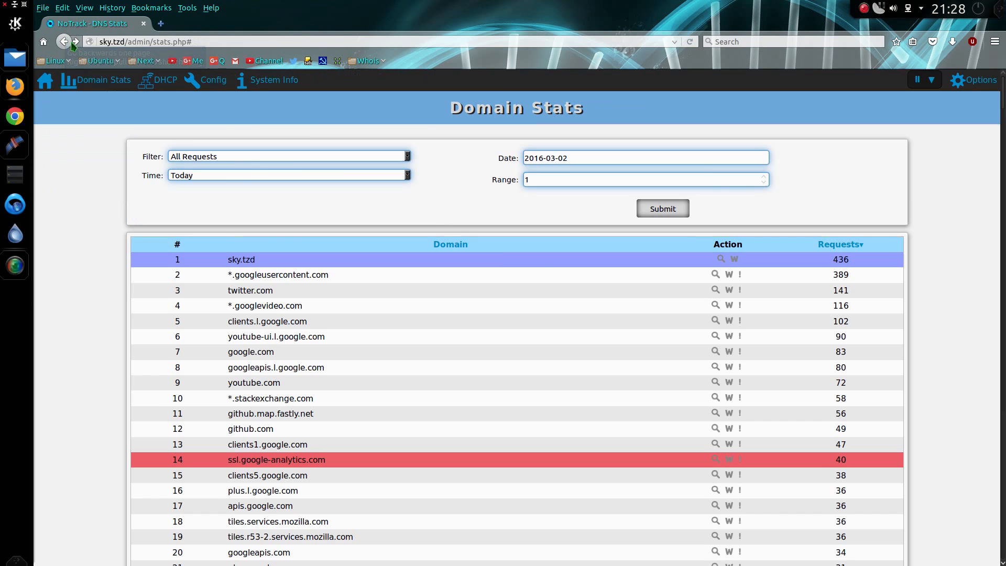
scroll(down, 3)
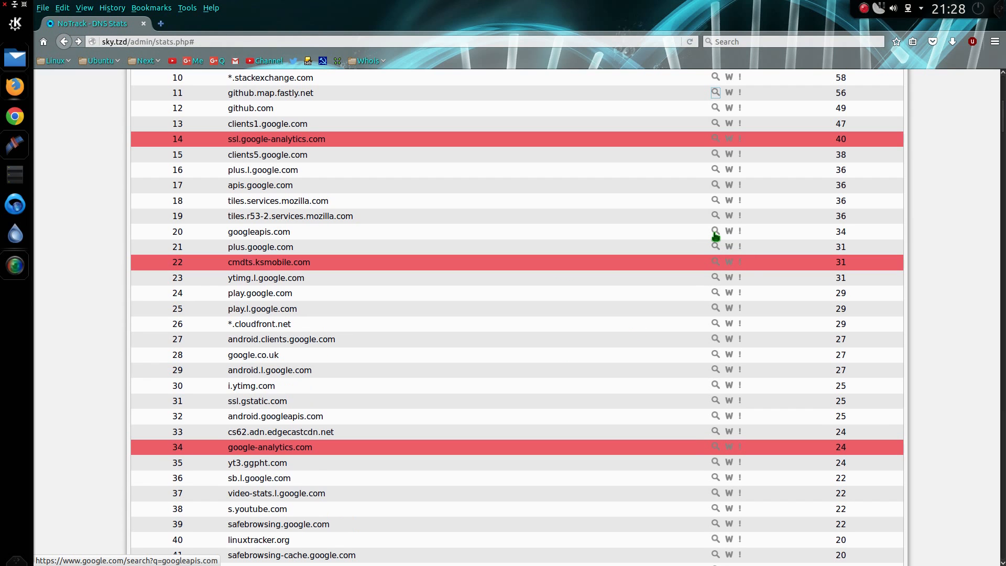
mouse_move(716, 242)
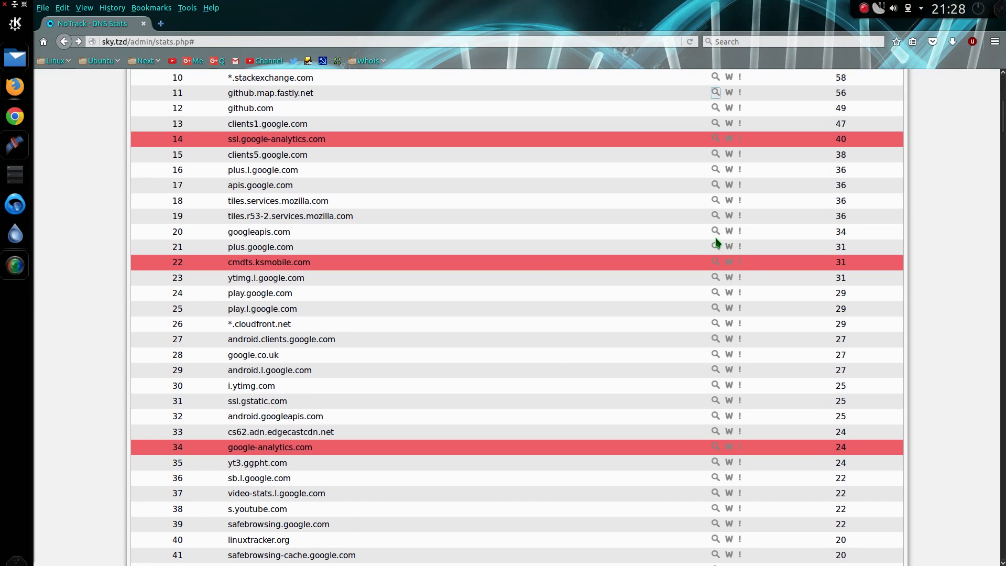
click(716, 230)
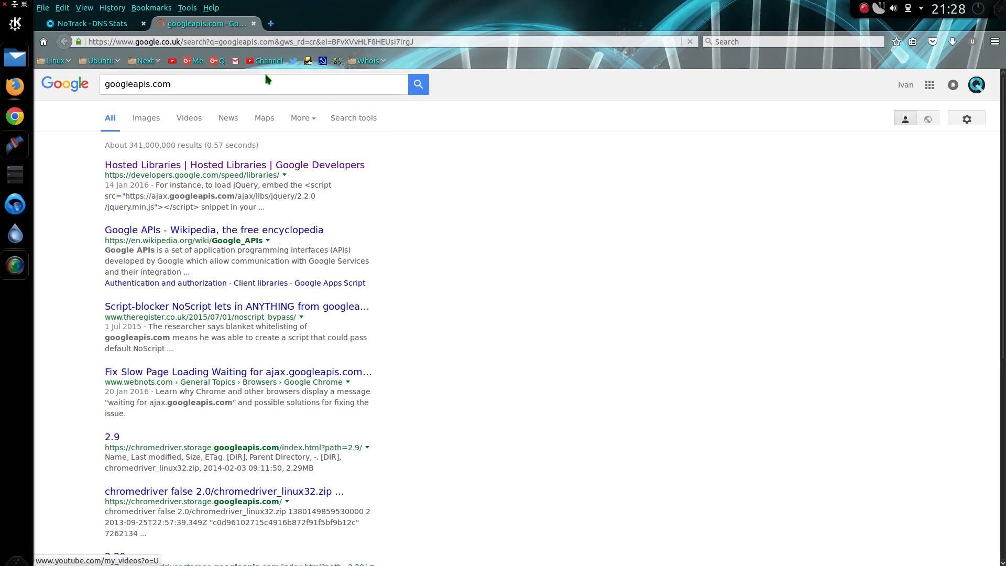
click(256, 24)
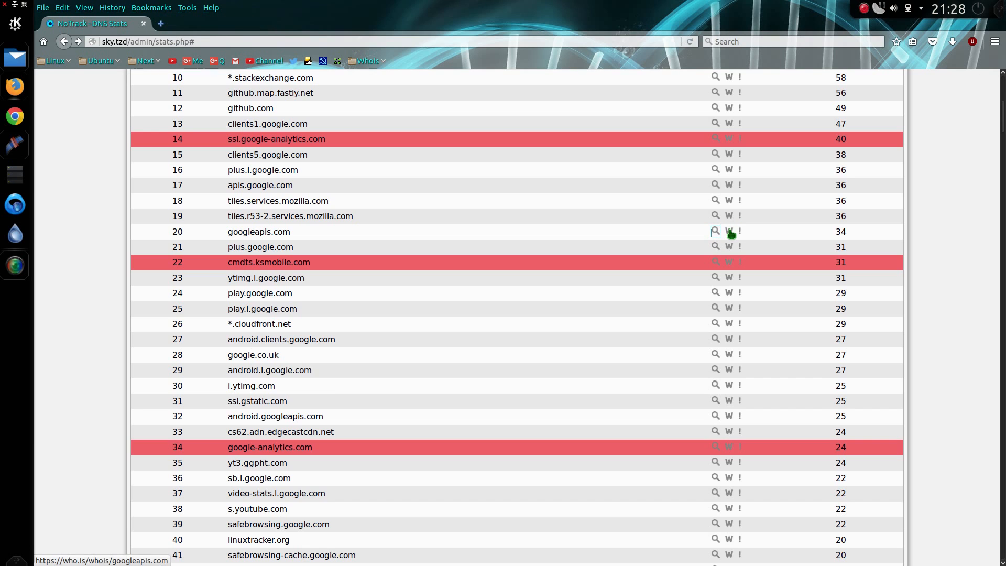
click(717, 232)
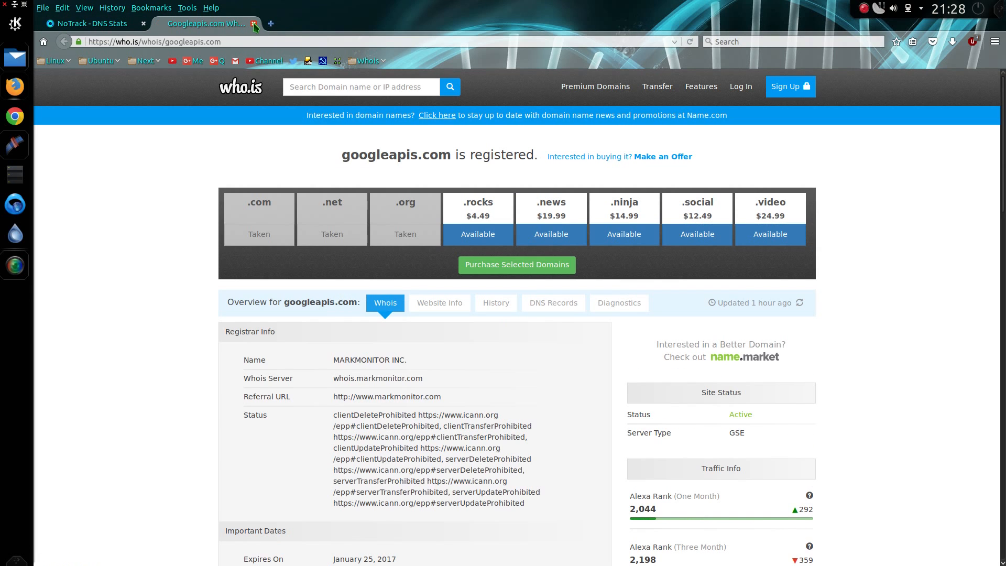
click(253, 25)
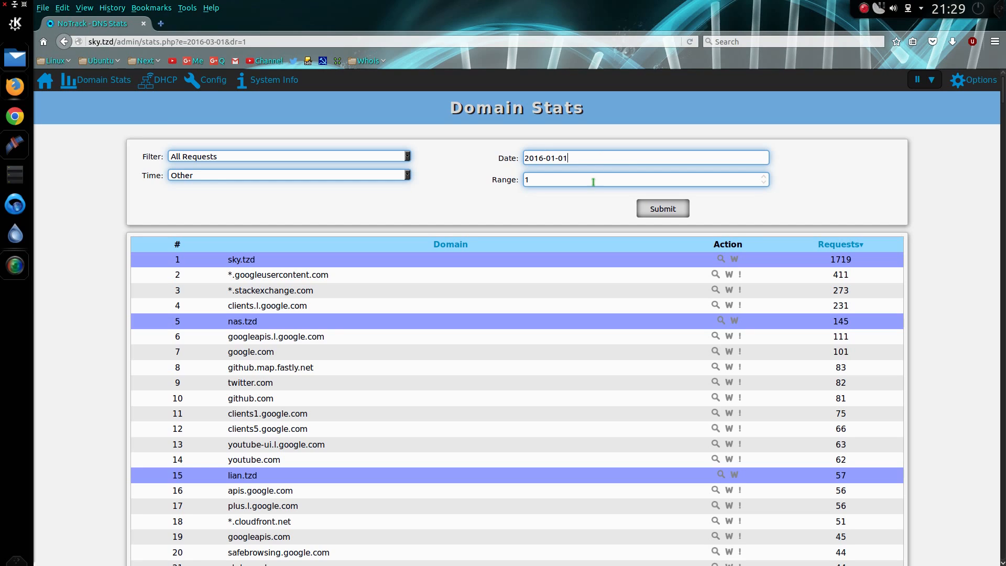
Apply a 20-day range to the stats and review the table led by nas.tzd with 9649 requests.
text(20)
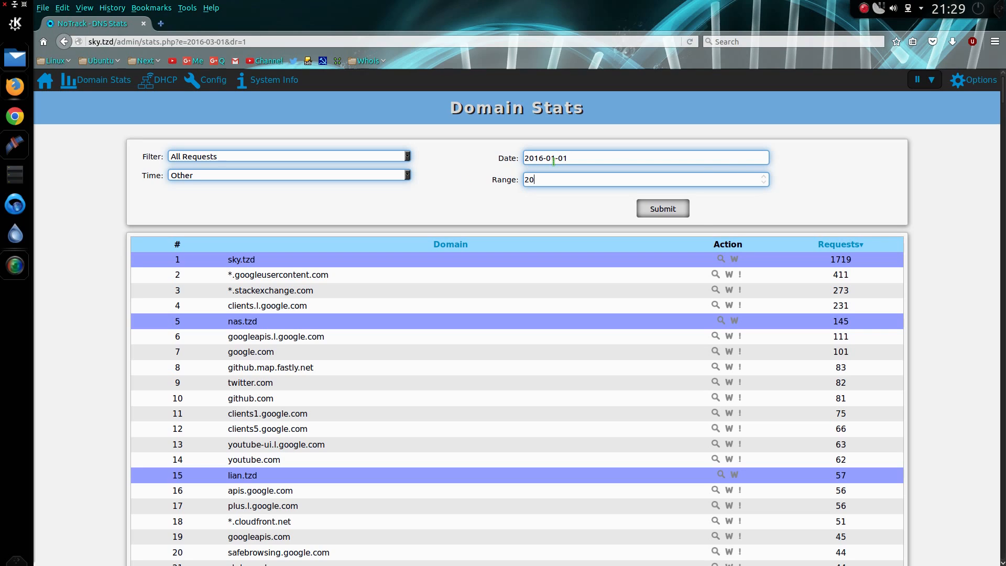
click(661, 208)
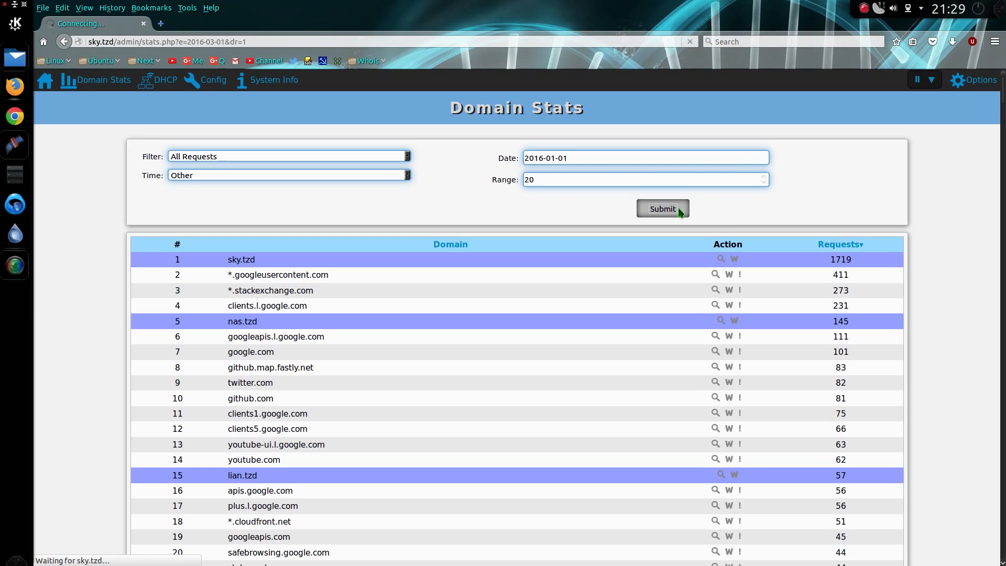
click(661, 208)
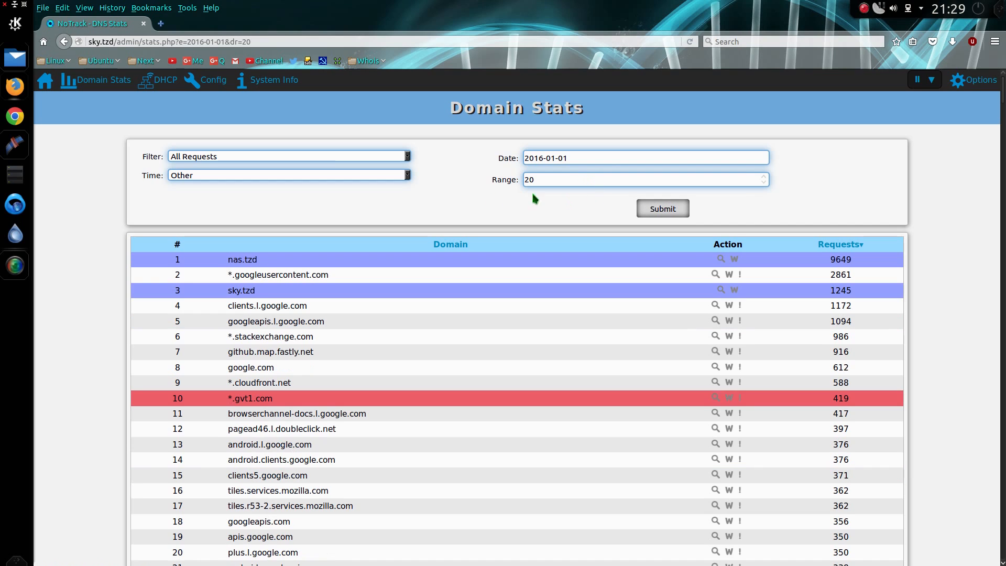
mouse_move(453, 299)
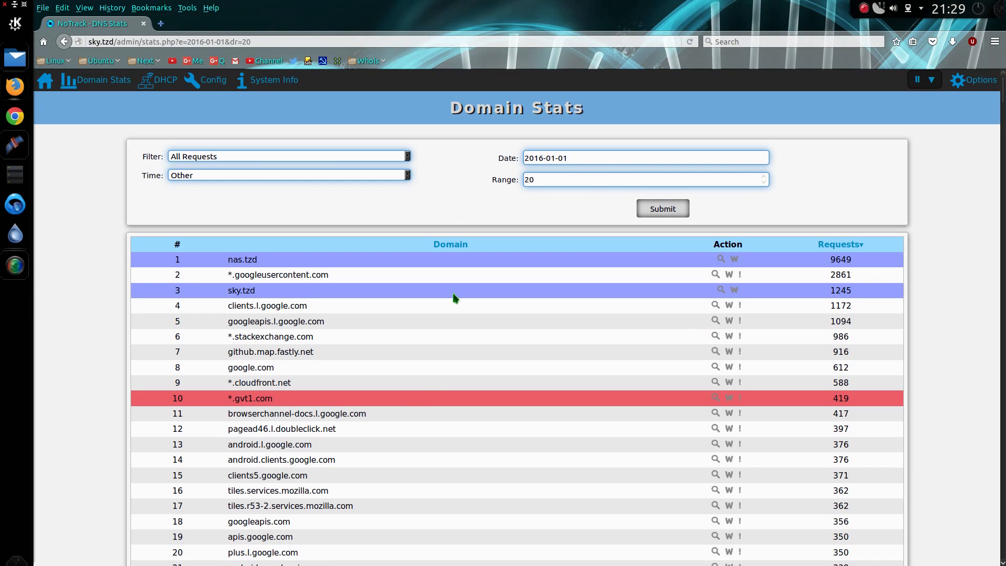
scroll(down, 3)
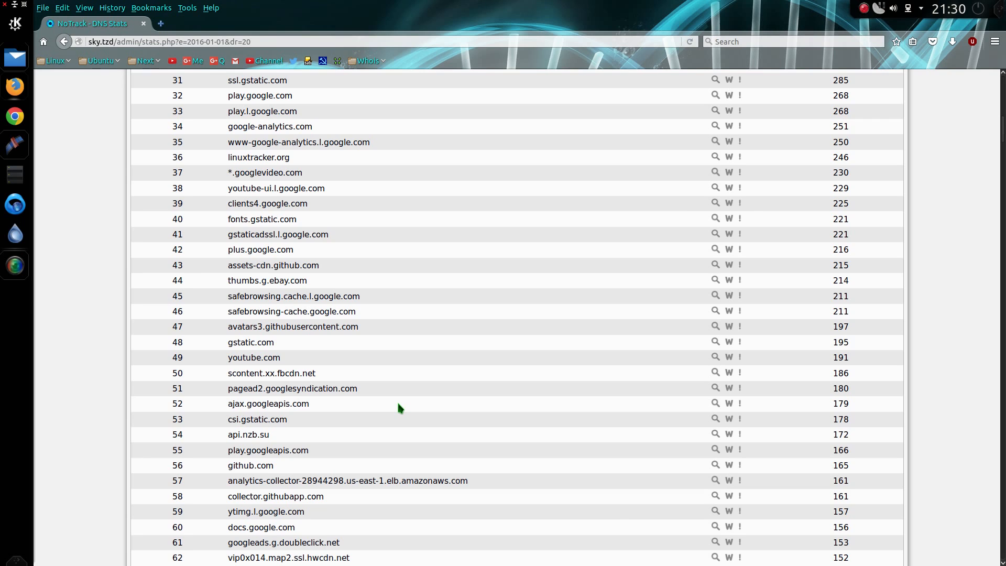
scroll(down, 3)
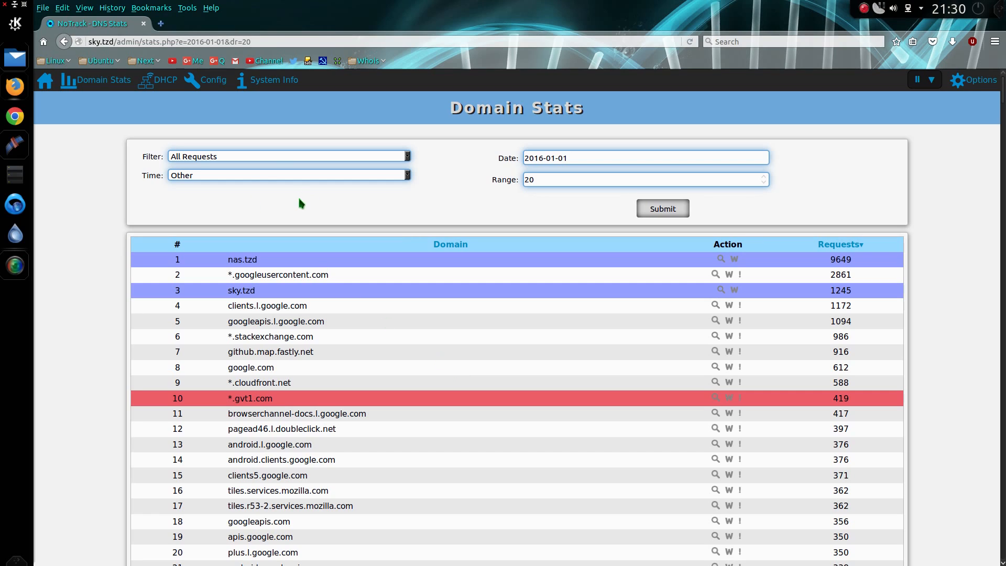
mouse_move(157, 80)
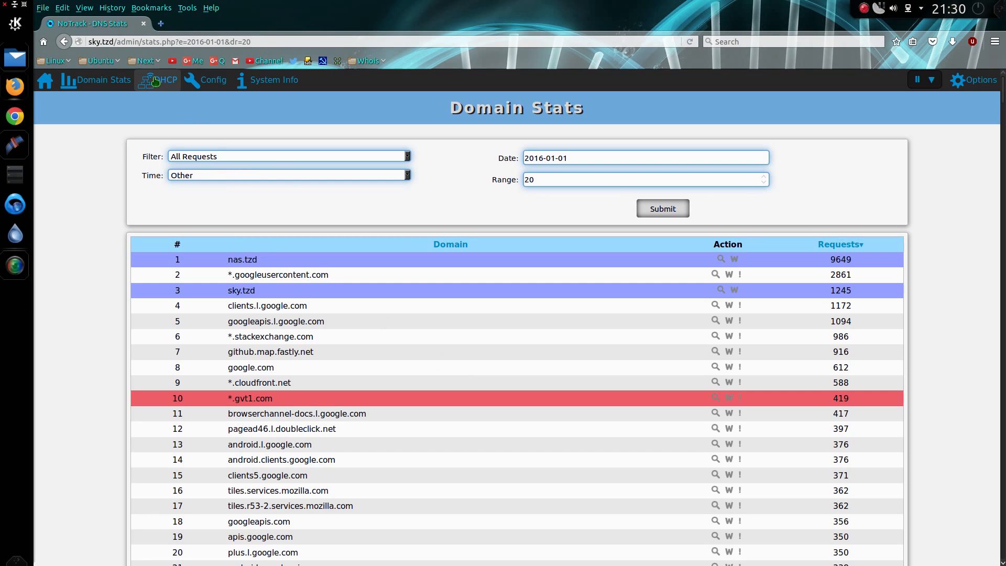
mouse_move(159, 79)
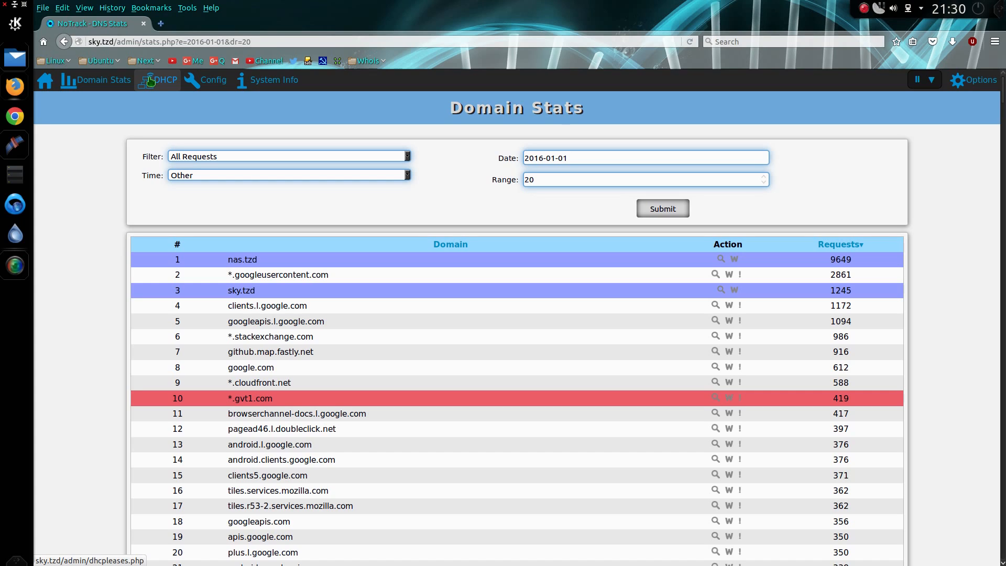
mouse_move(167, 85)
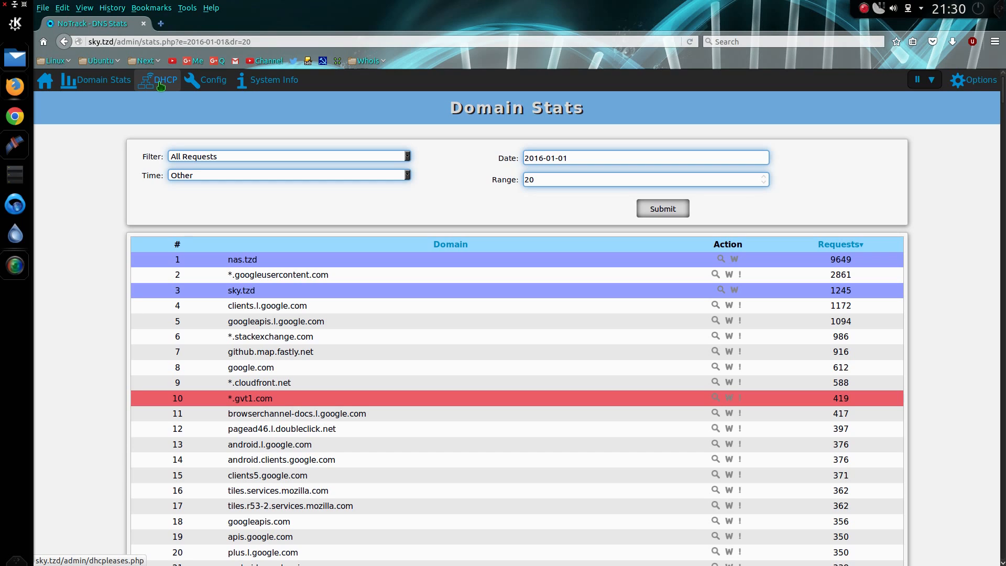
Return to the admin dashboard overview, then go to the configuration page.
click(44, 79)
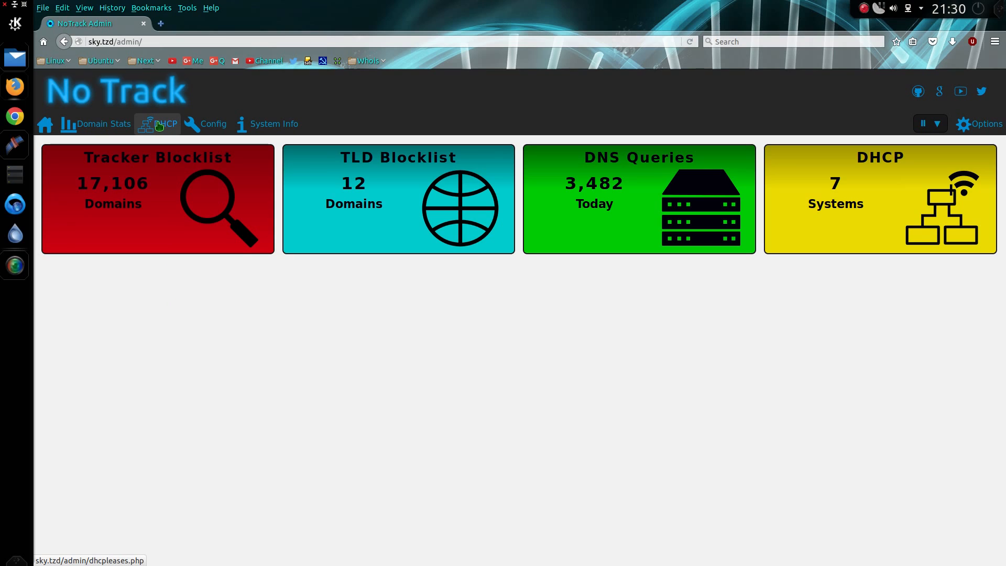
mouse_move(157, 128)
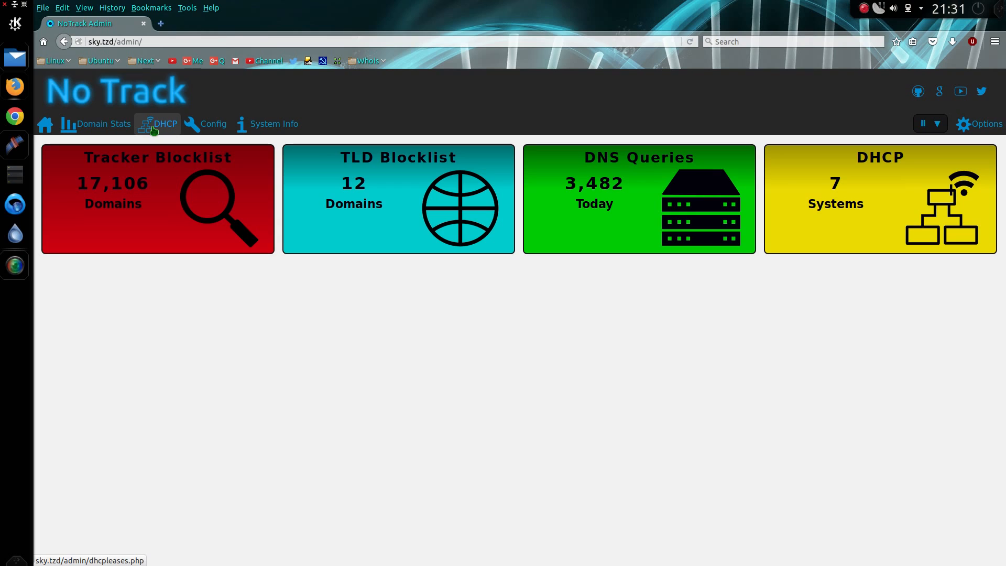
click(213, 124)
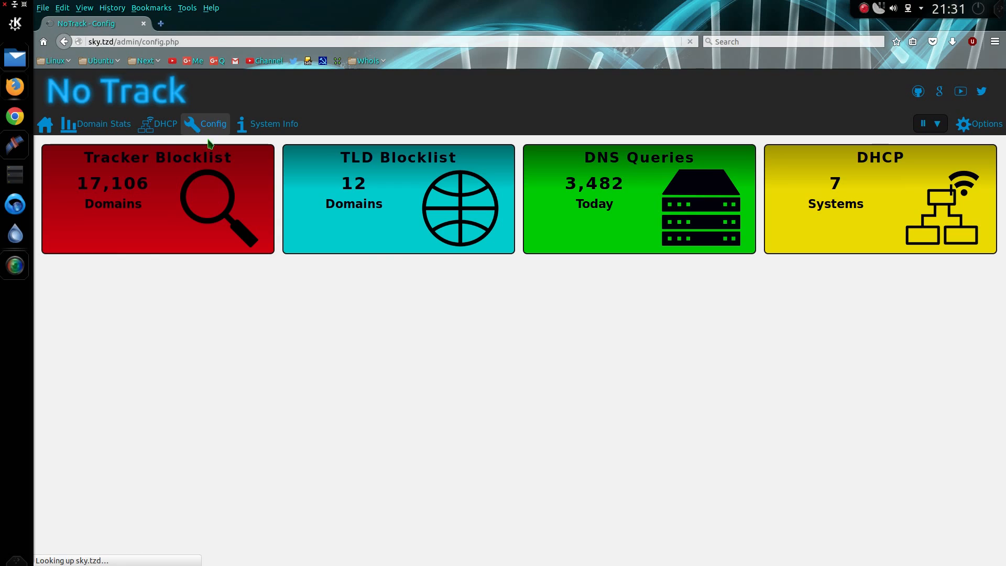
click(212, 123)
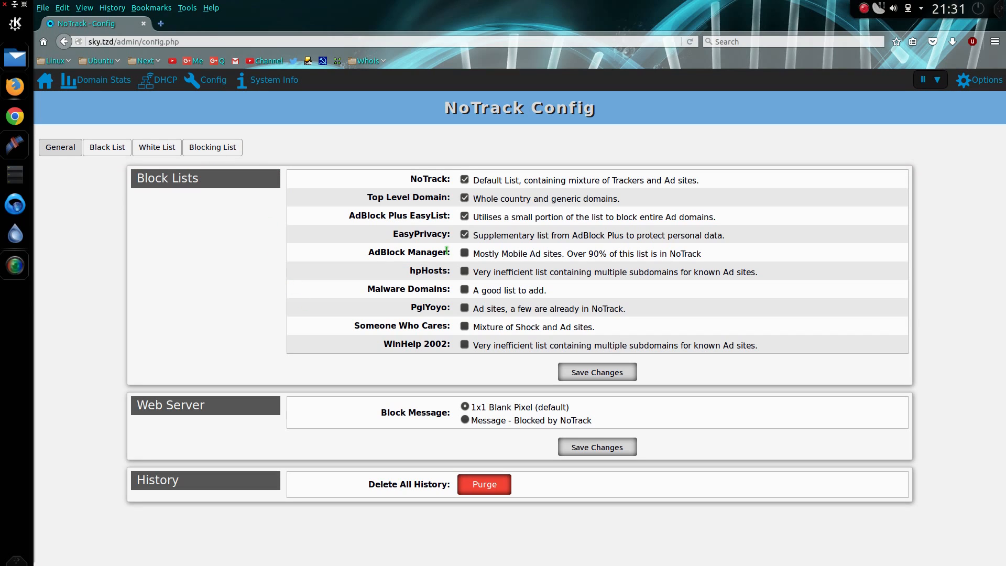
mouse_move(438, 209)
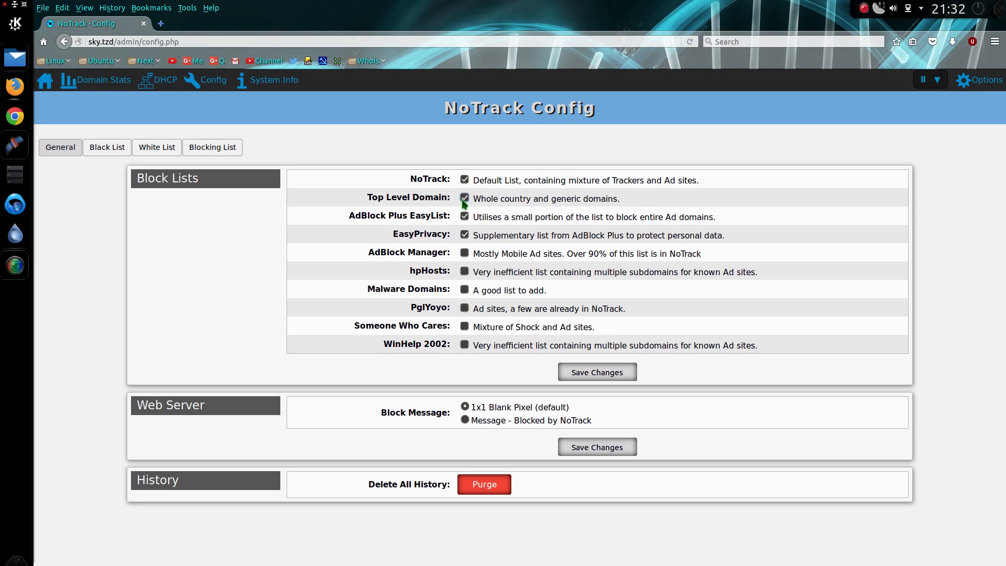
click(465, 198)
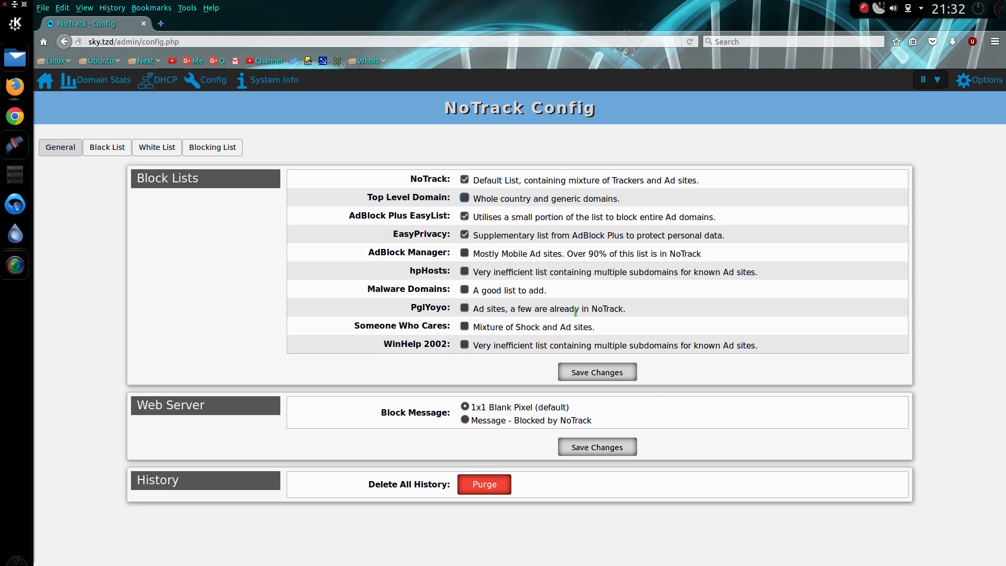
mouse_move(510, 232)
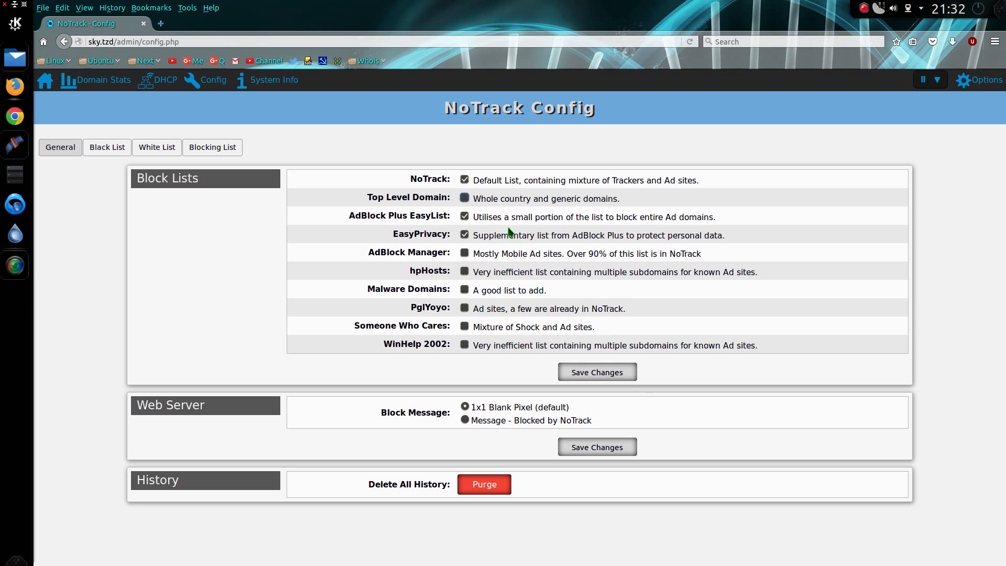
mouse_move(417, 212)
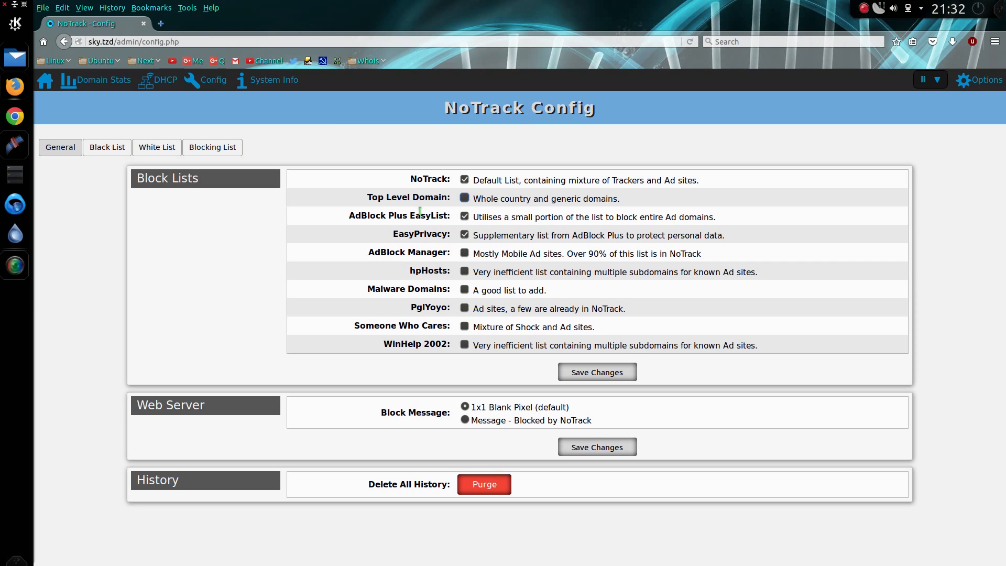
mouse_move(416, 232)
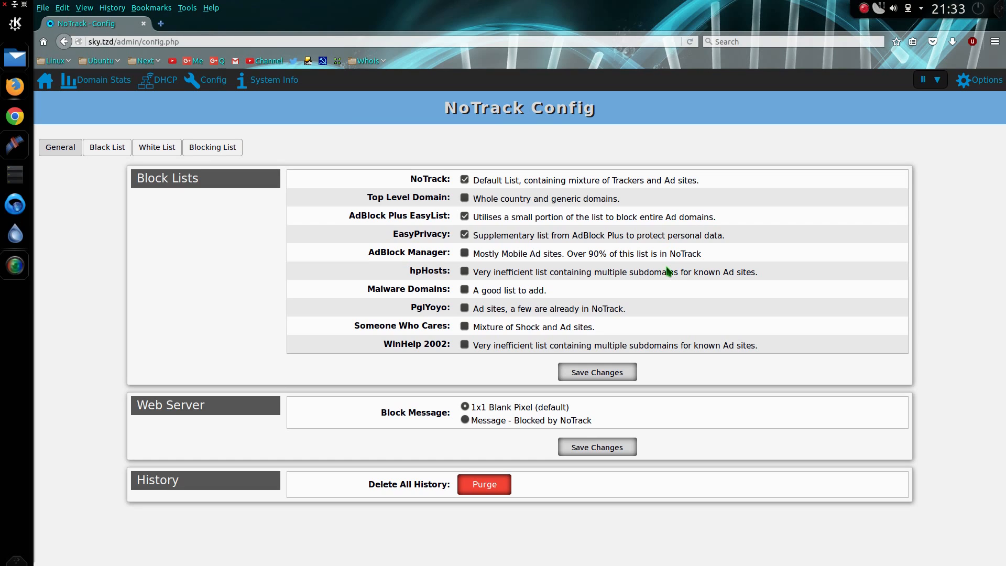
mouse_move(517, 357)
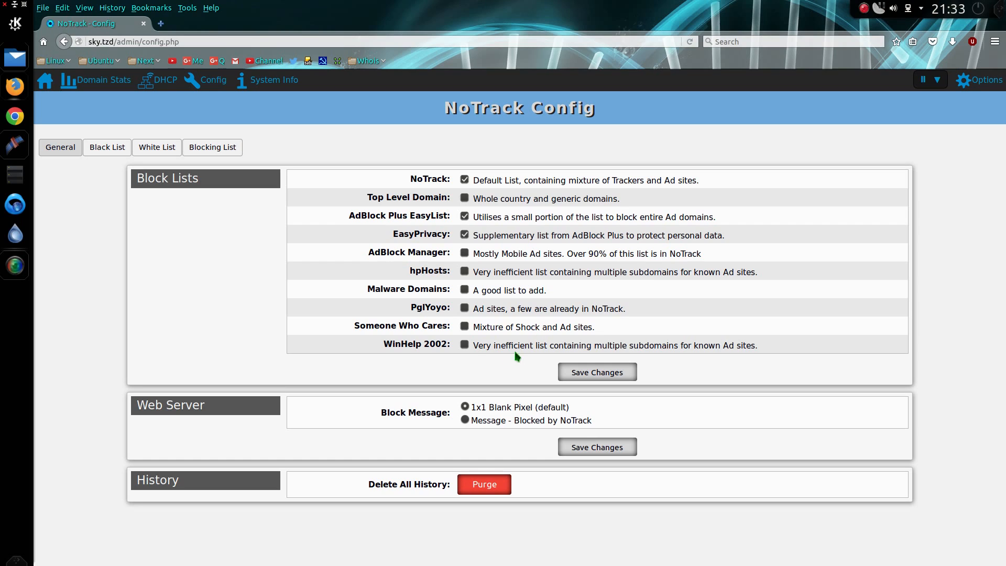
mouse_move(454, 321)
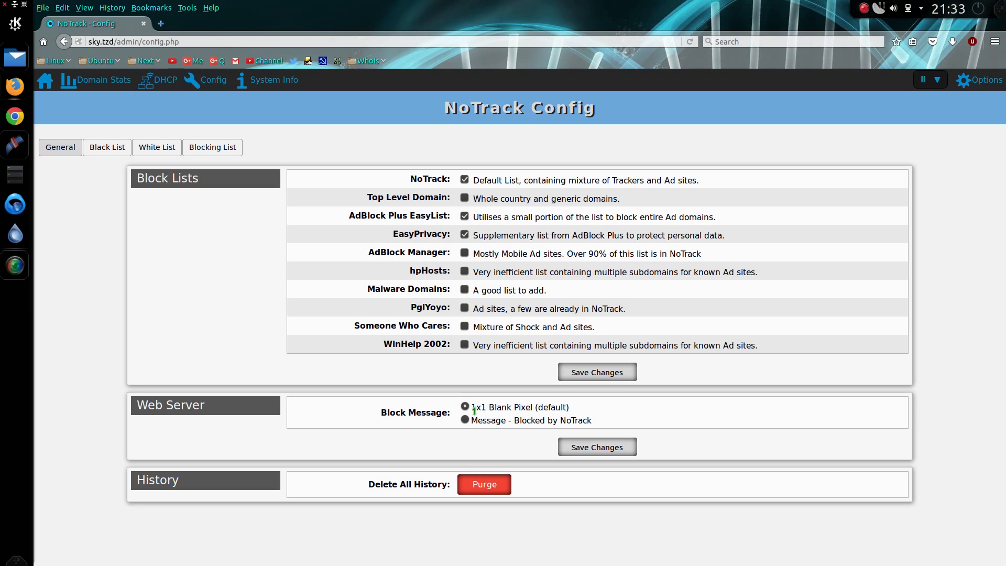
click(464, 420)
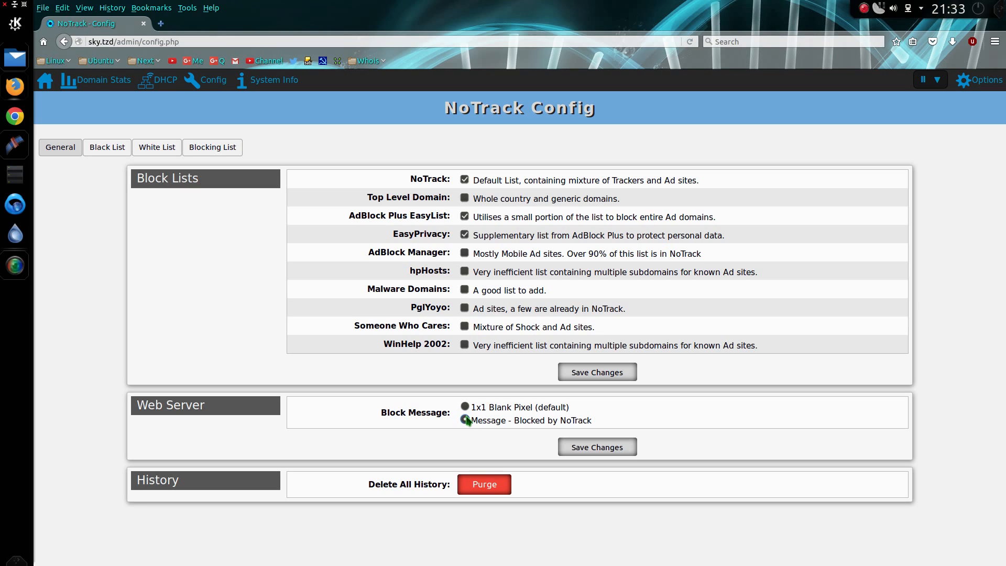
click(464, 406)
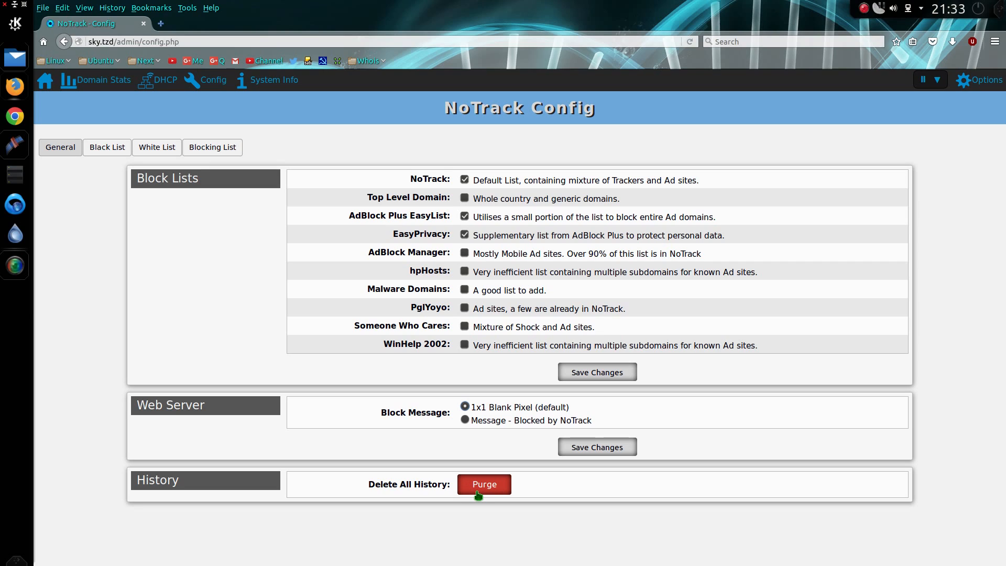
mouse_move(479, 489)
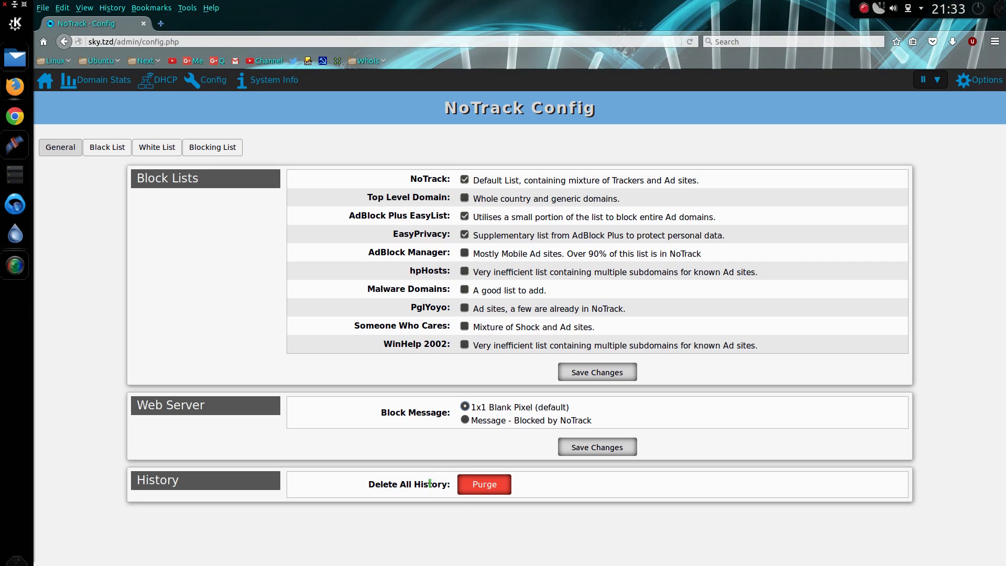
Add ebay.com with comment 'feebay' to the black list and update the blocklists.
click(107, 147)
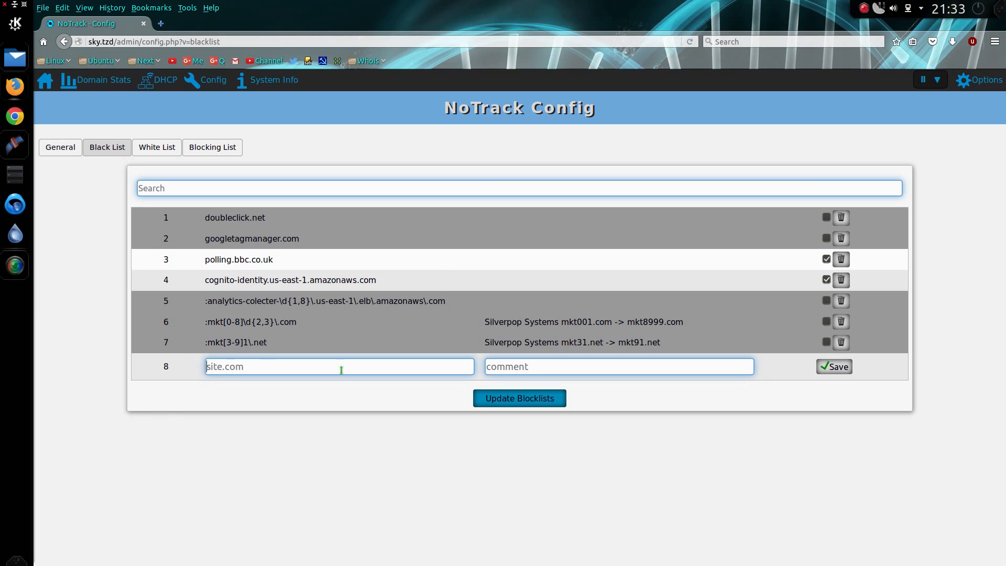
text(e)
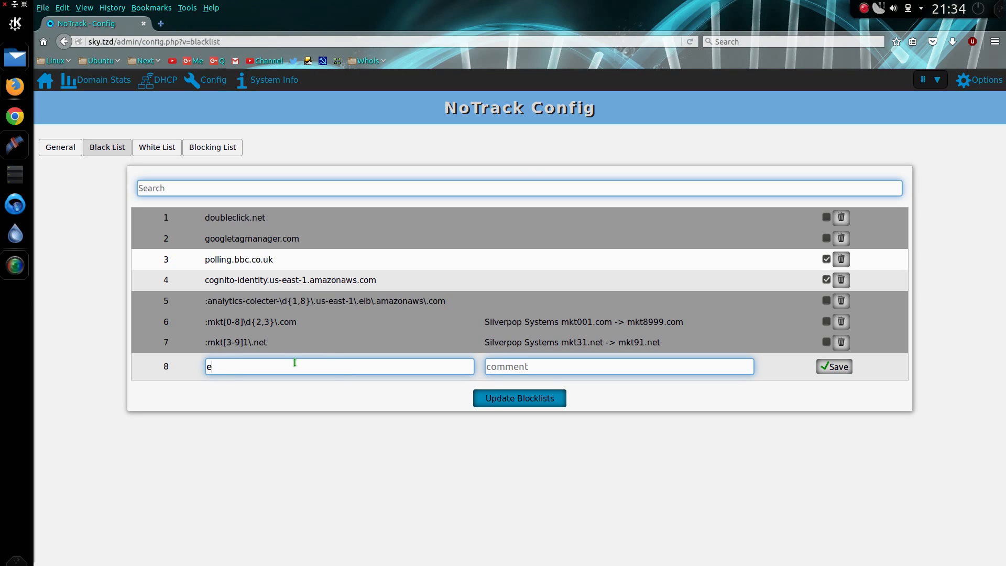
text(bay.com)
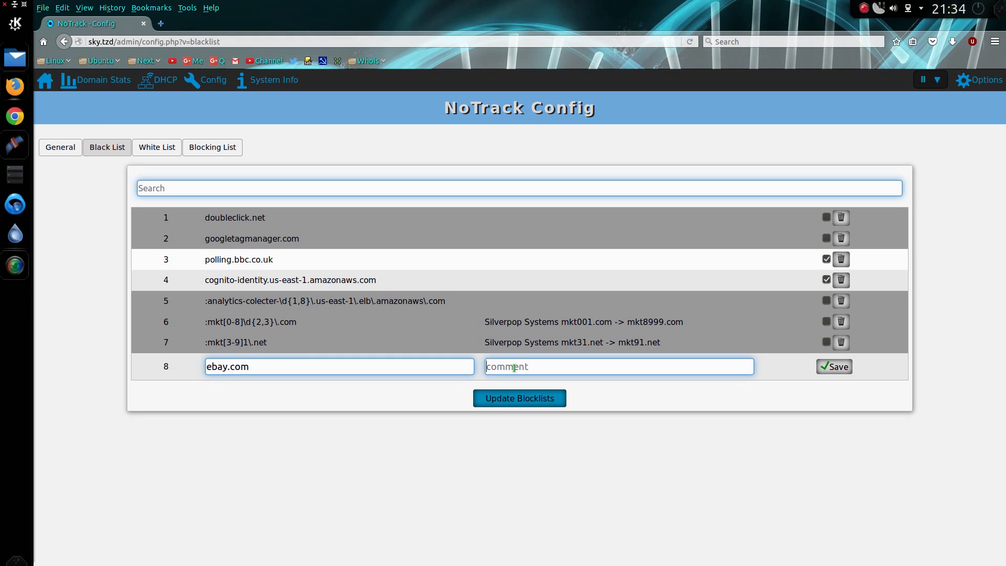
text(fee)
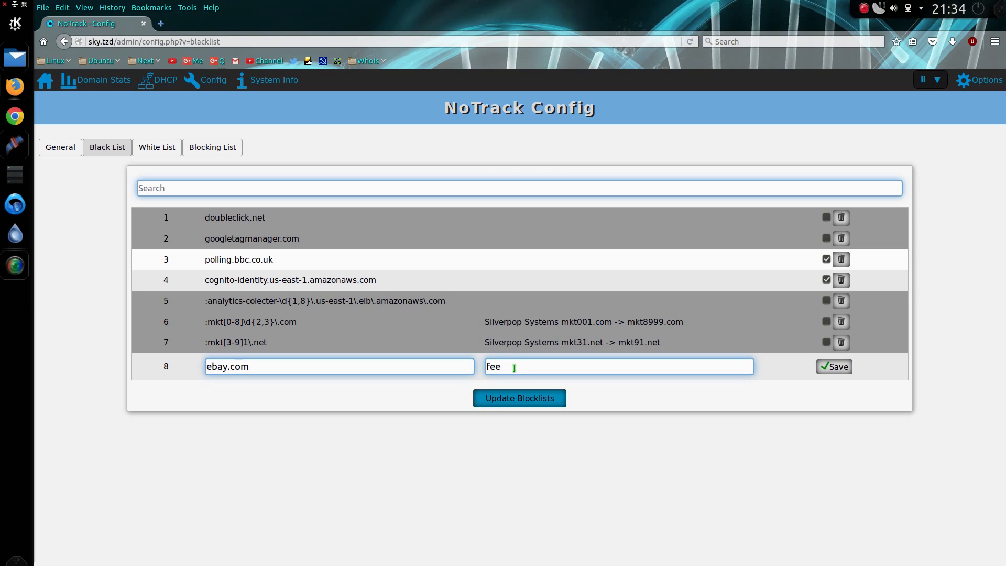
text(bay)
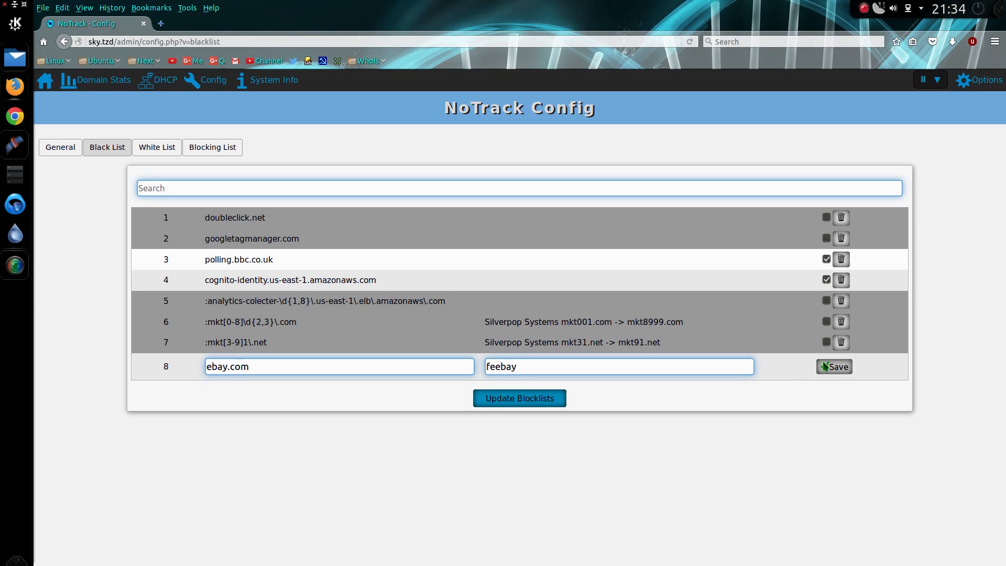
click(834, 367)
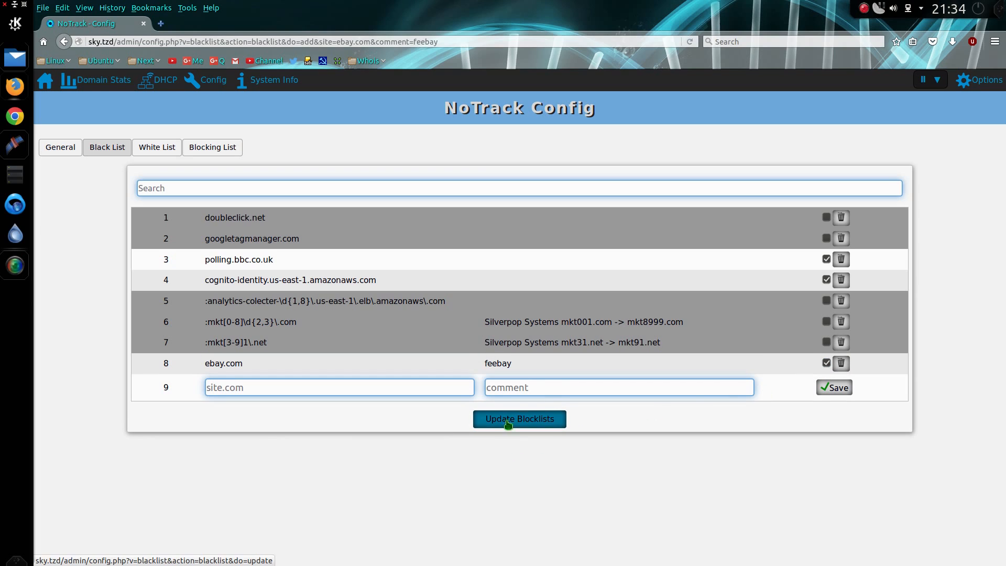
mouse_move(539, 430)
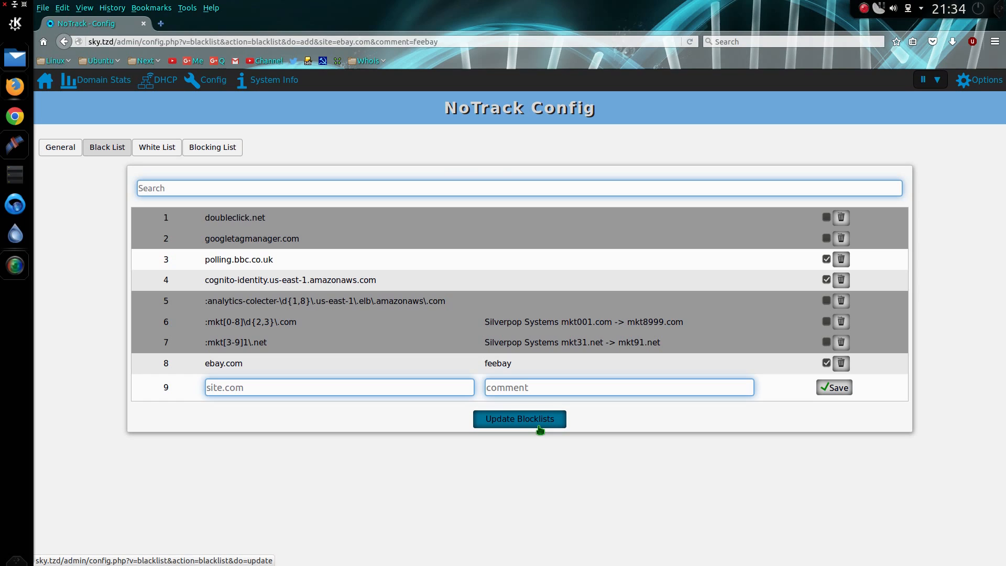
click(519, 418)
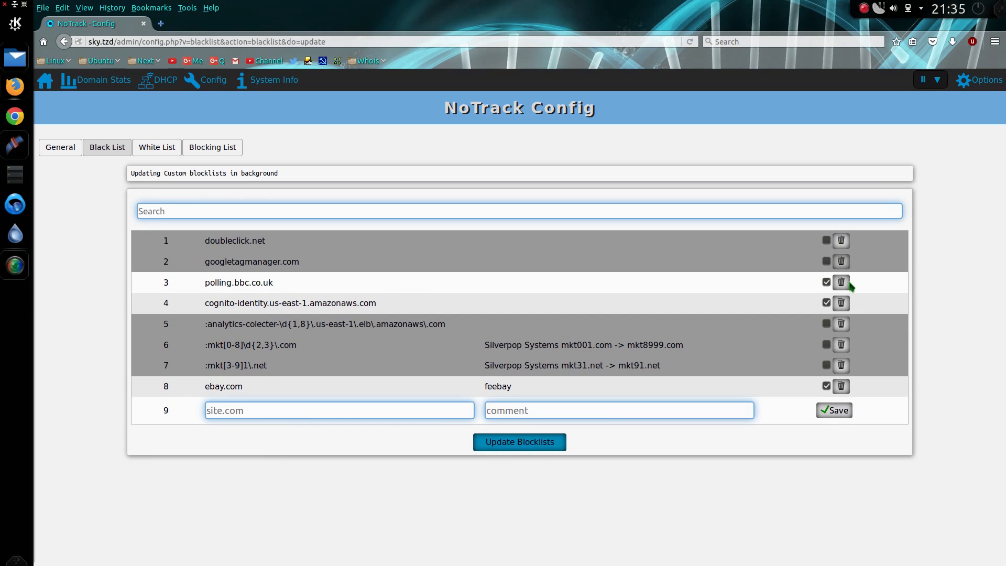
mouse_move(179, 168)
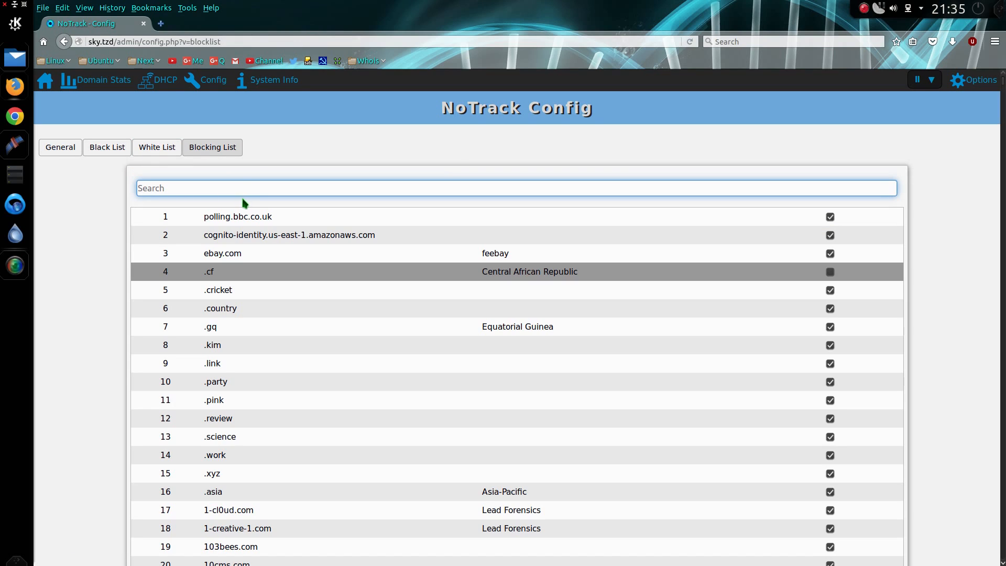
mouse_move(261, 304)
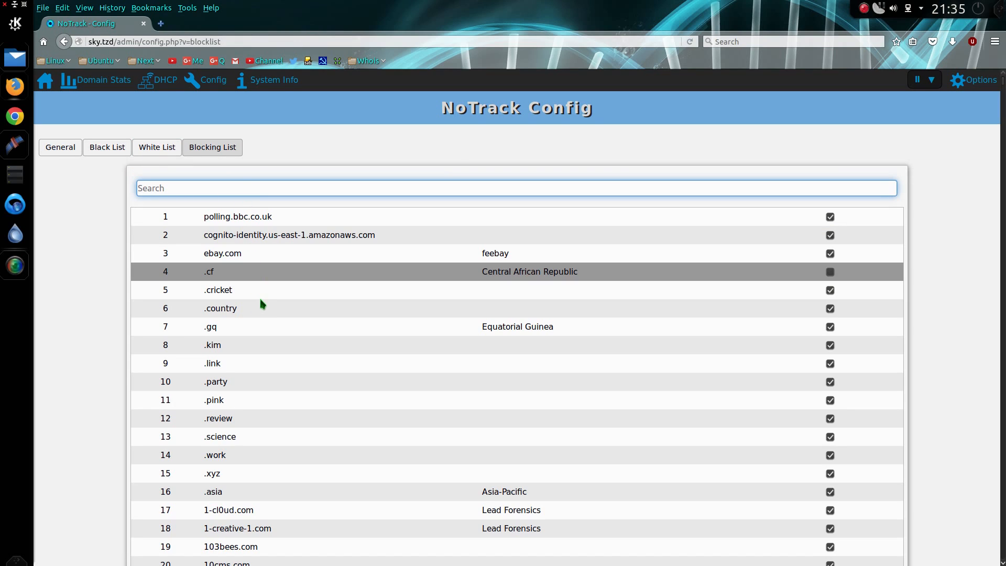
mouse_move(253, 258)
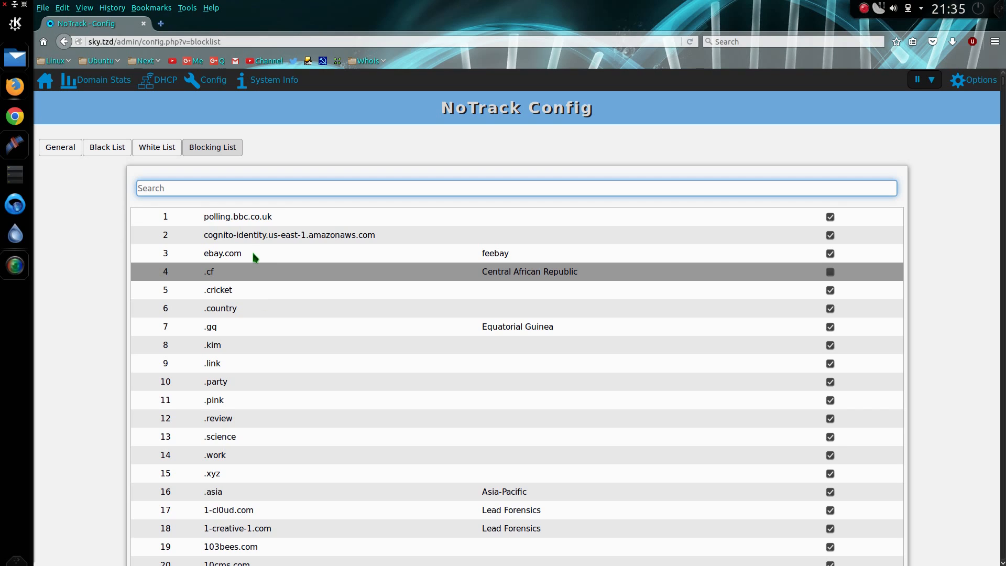
Switch to the White List to begin a new entry.
click(156, 147)
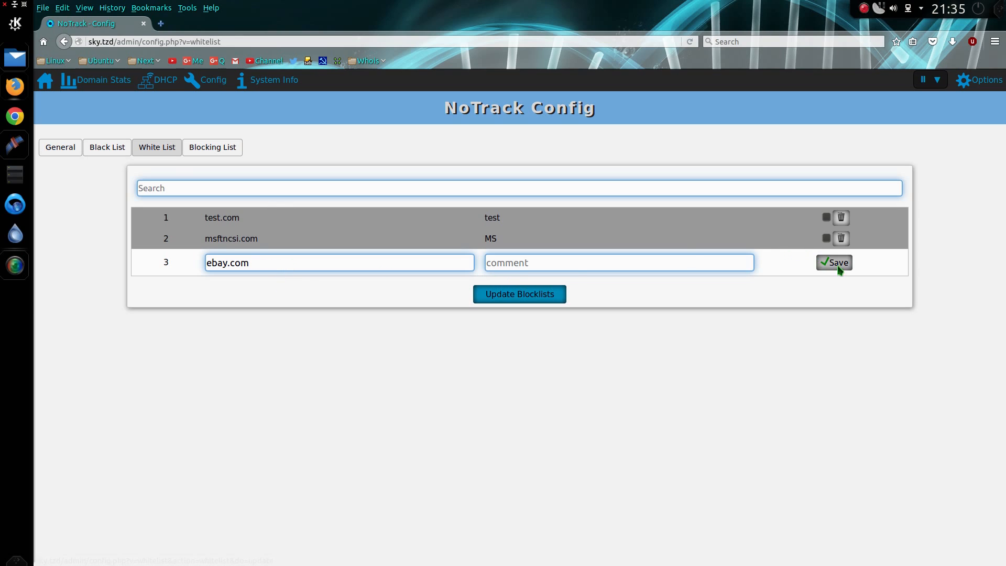
Save ebay.com on the white list and view it as disabled in the blocking list.
click(833, 262)
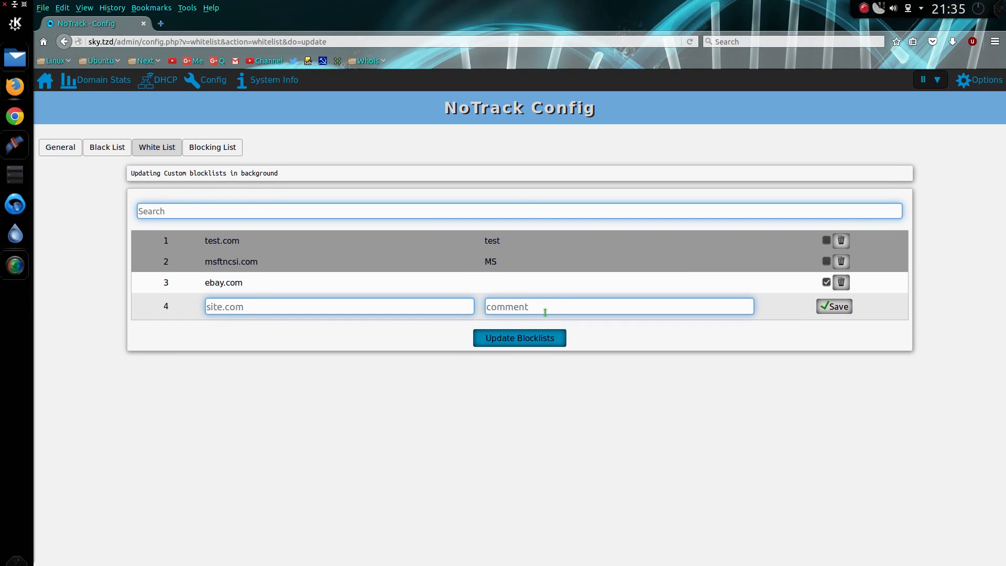
click(213, 147)
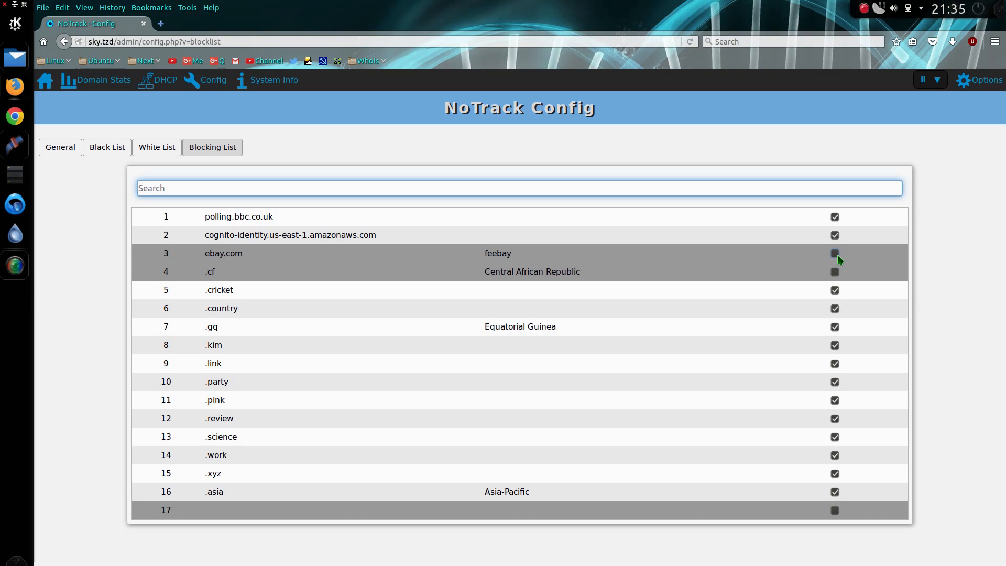
Check the white list entry, then bring up the System Information page.
click(835, 253)
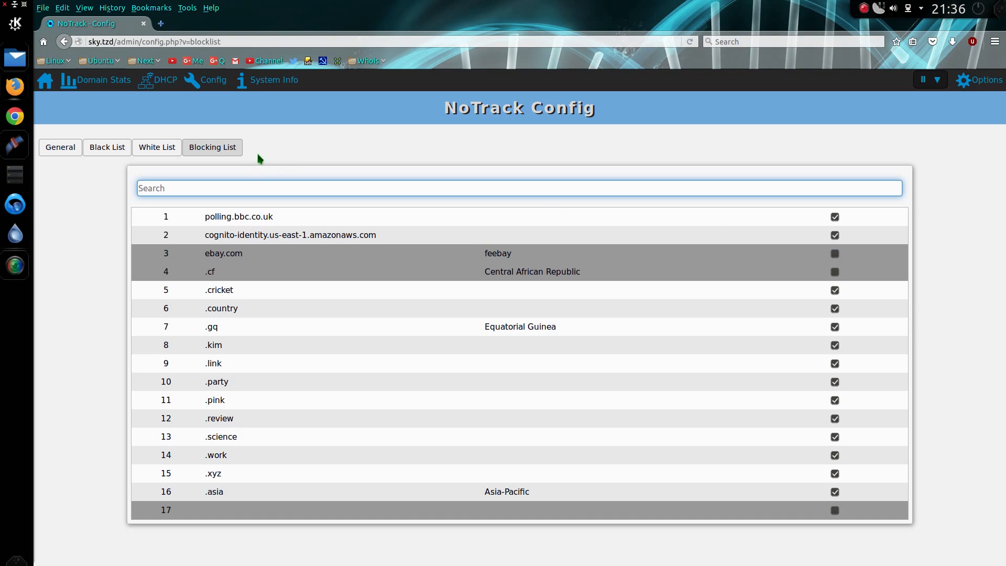
mouse_move(228, 272)
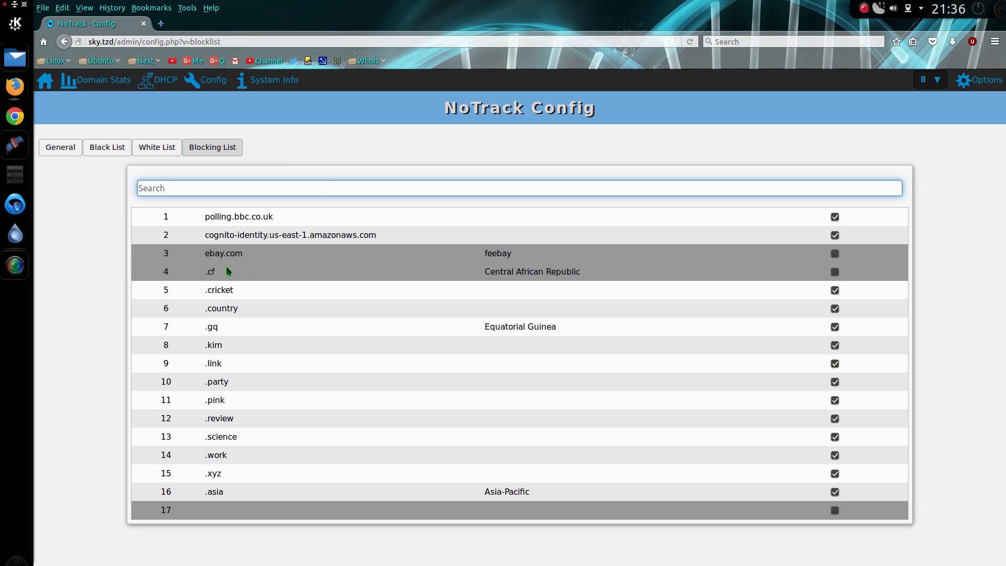
double_click(210, 270)
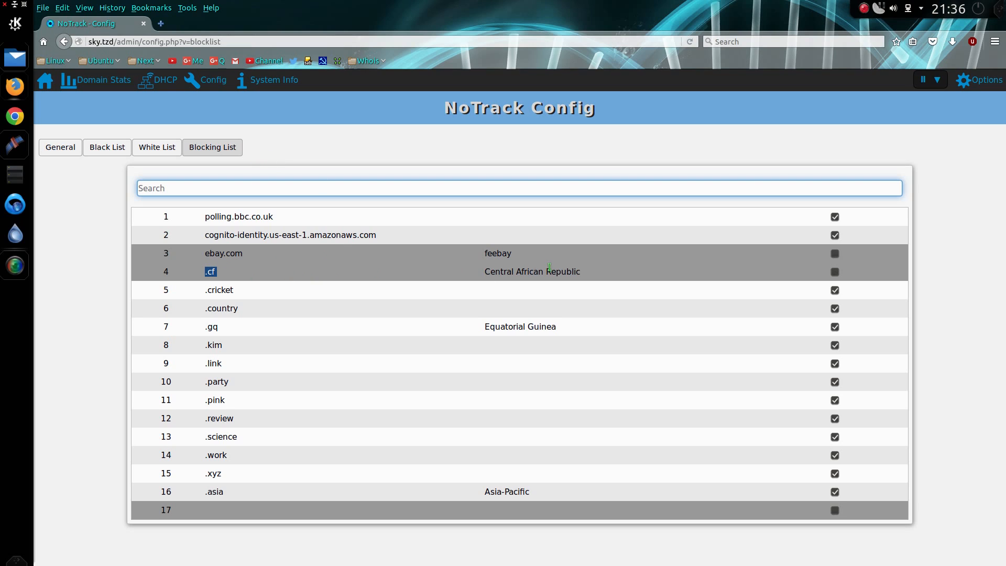
mouse_move(132, 155)
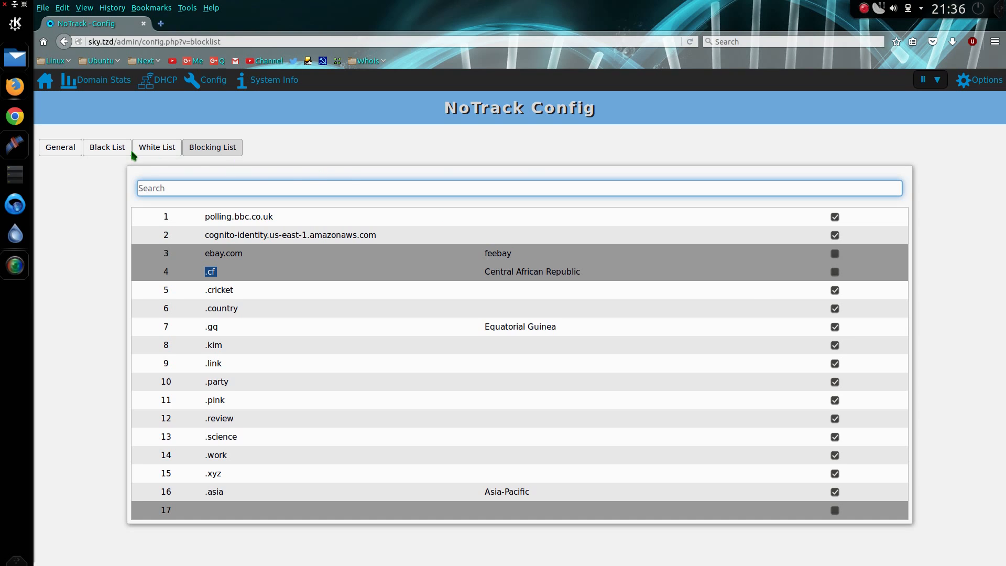
click(156, 146)
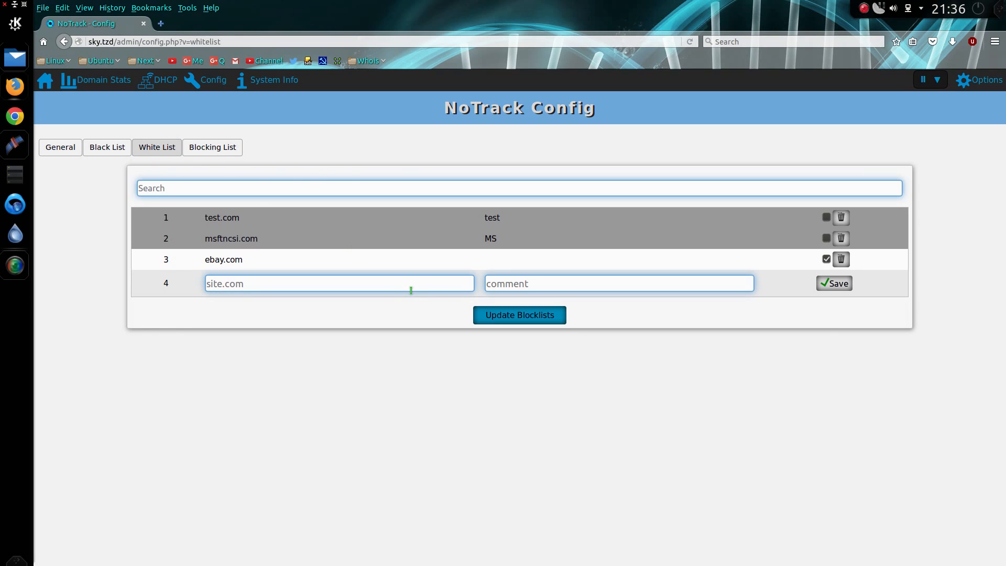
mouse_move(315, 238)
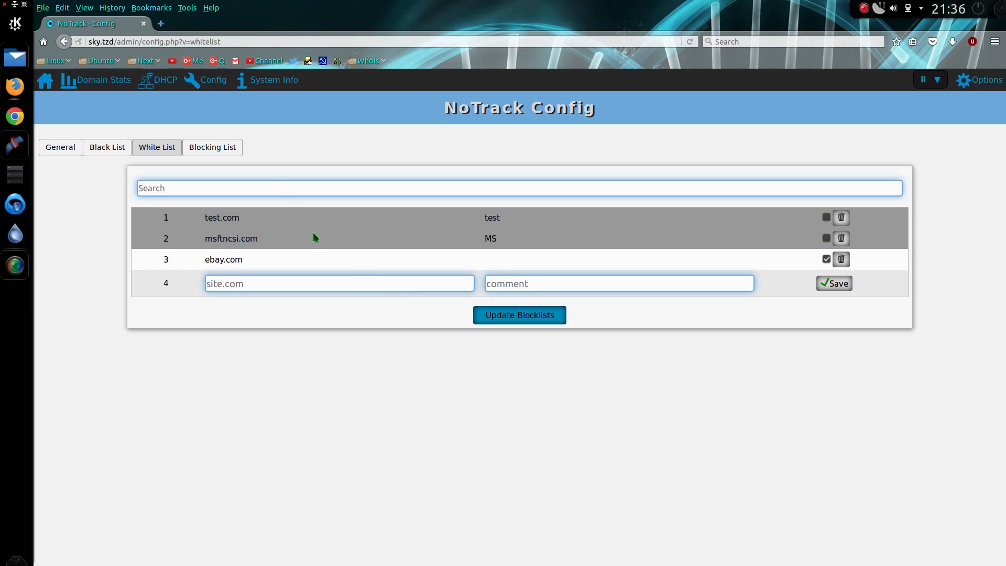
click(274, 79)
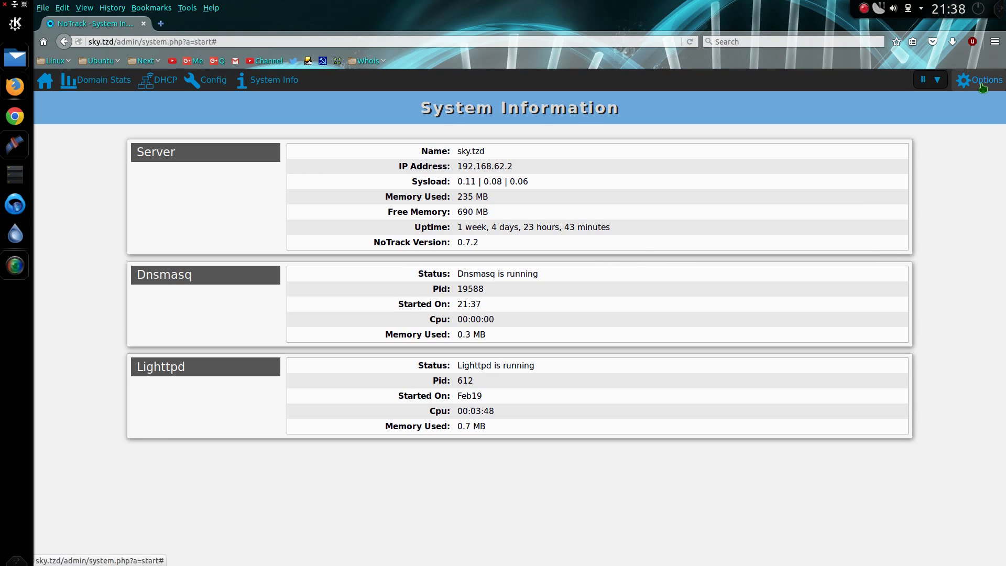
Bring up the Options dialog with blocklist update, restart and shutdown choices.
click(980, 79)
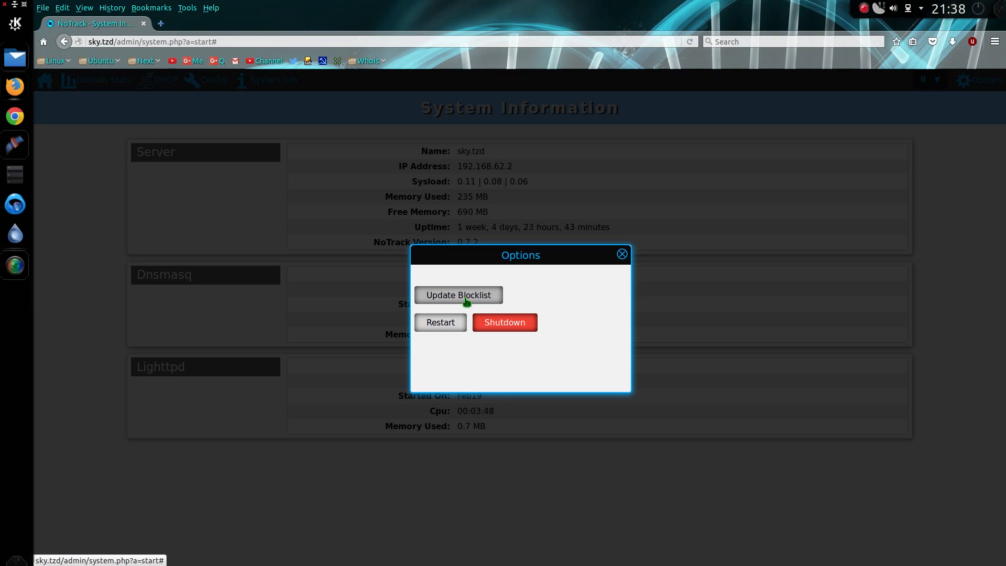
mouse_move(504, 322)
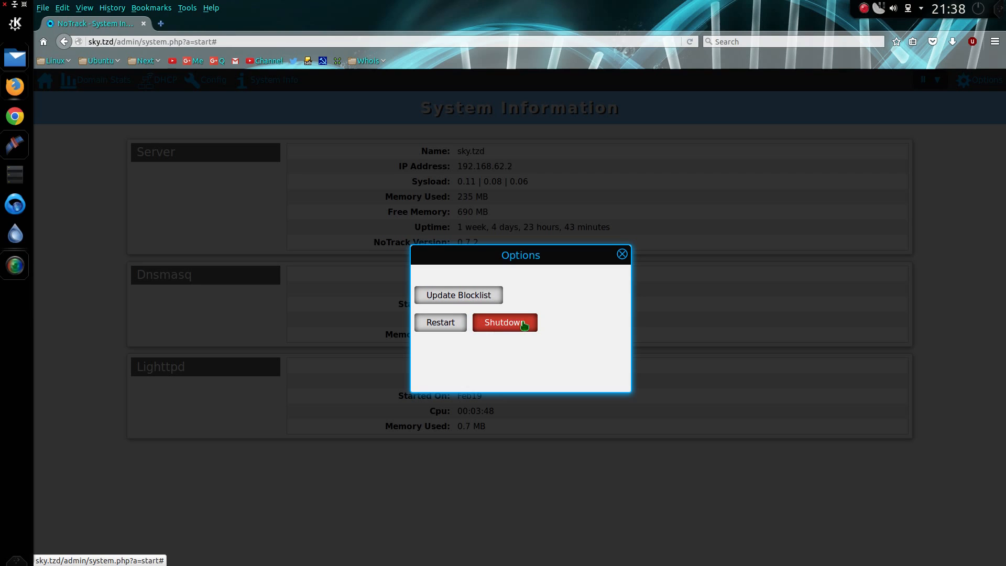